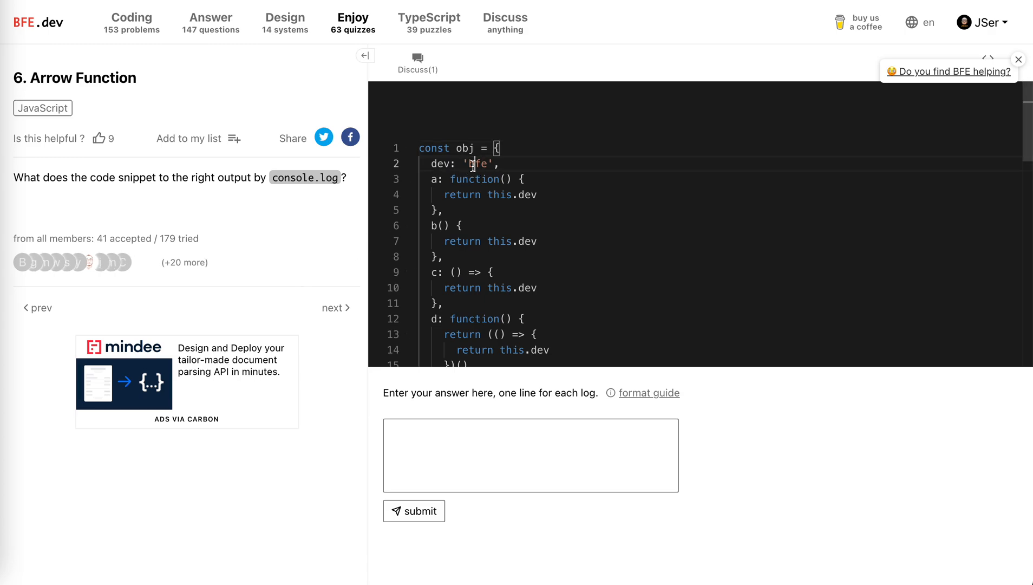
Step: Review method a in the snippet and enter "bfe" as the first answer line for obj.a()
scroll(down, 3)
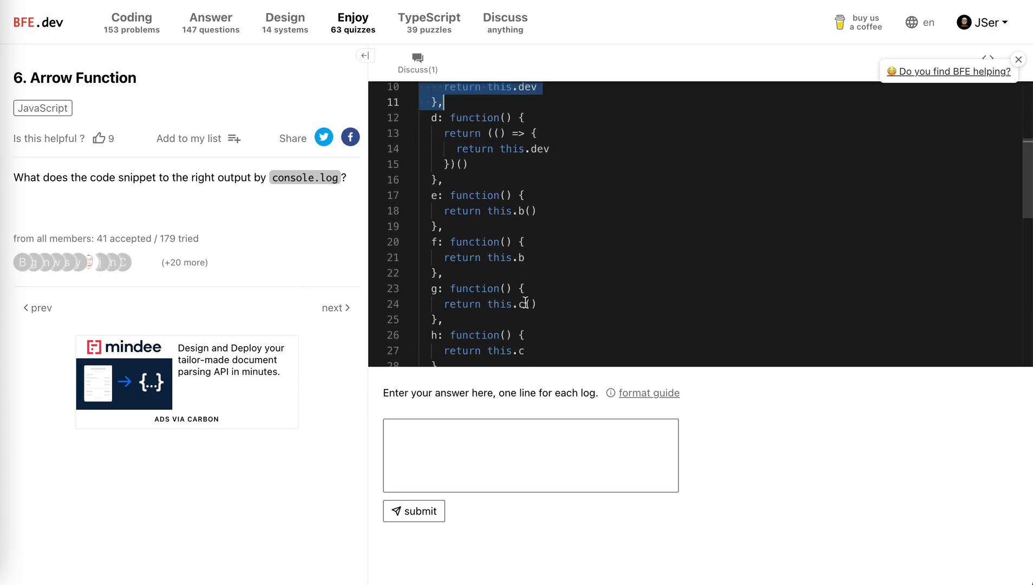
scroll(down, 3)
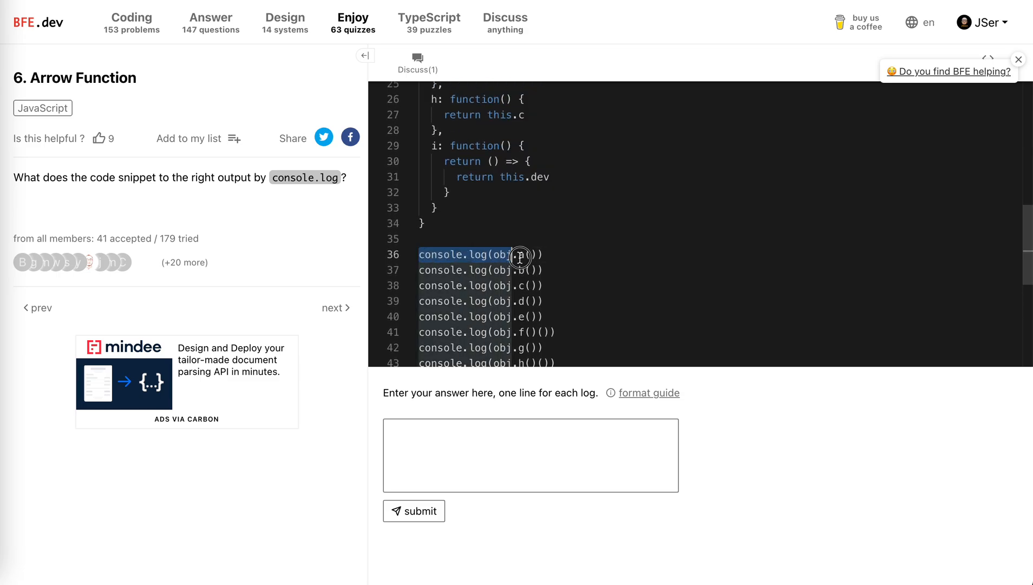
scroll(up, 3)
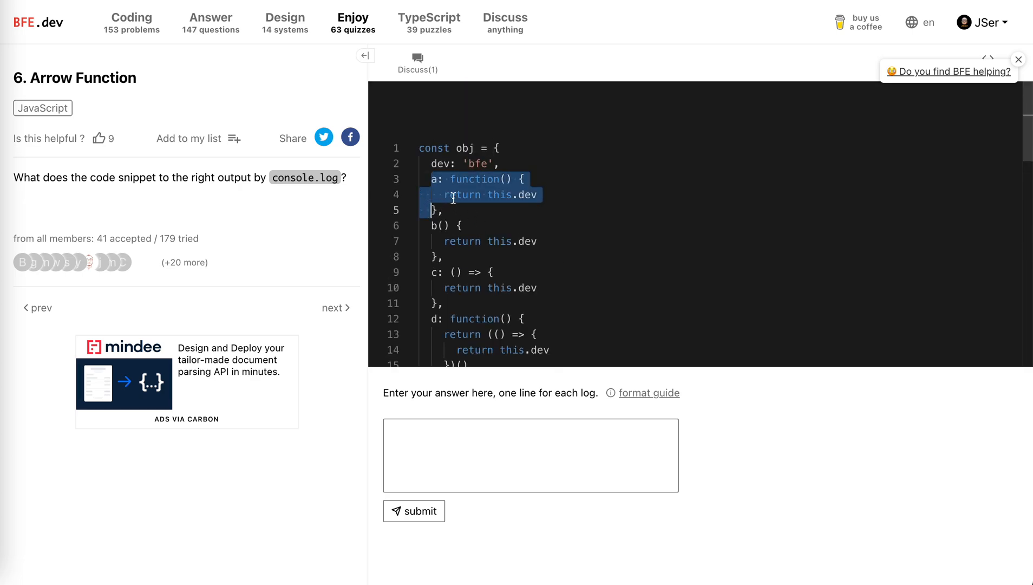
double_click(499, 194)
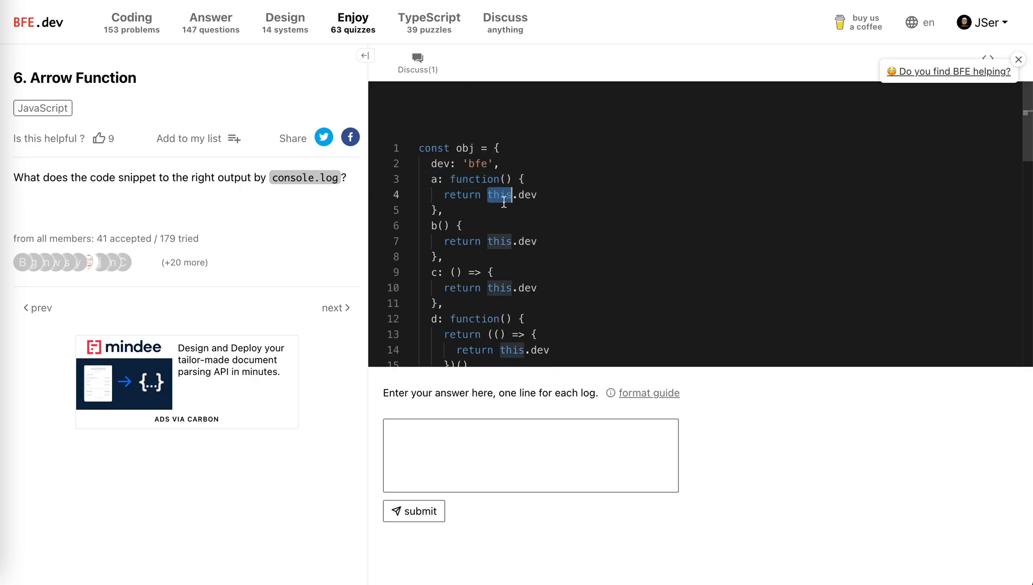
mouse_move(433, 190)
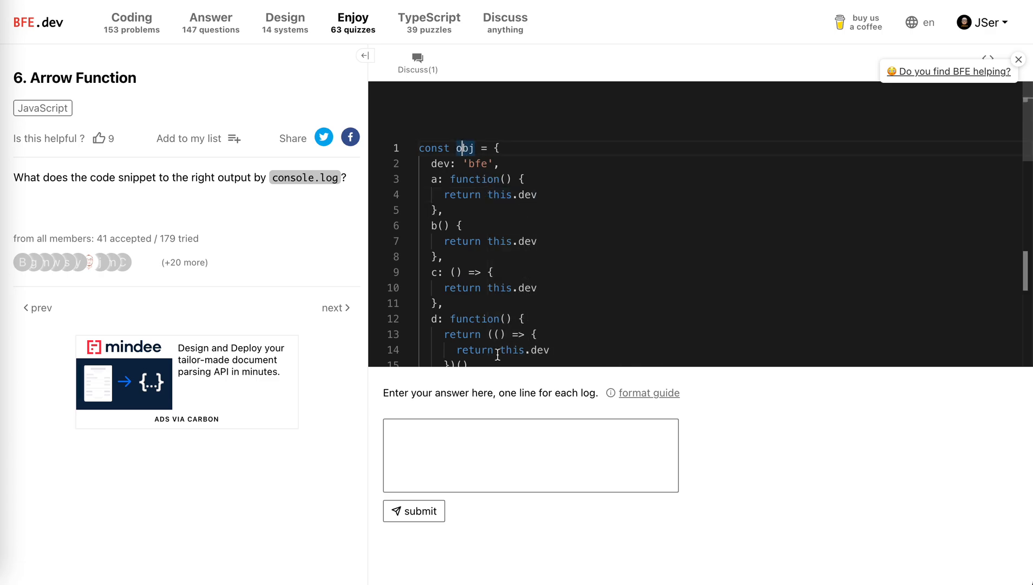
text("bfe")
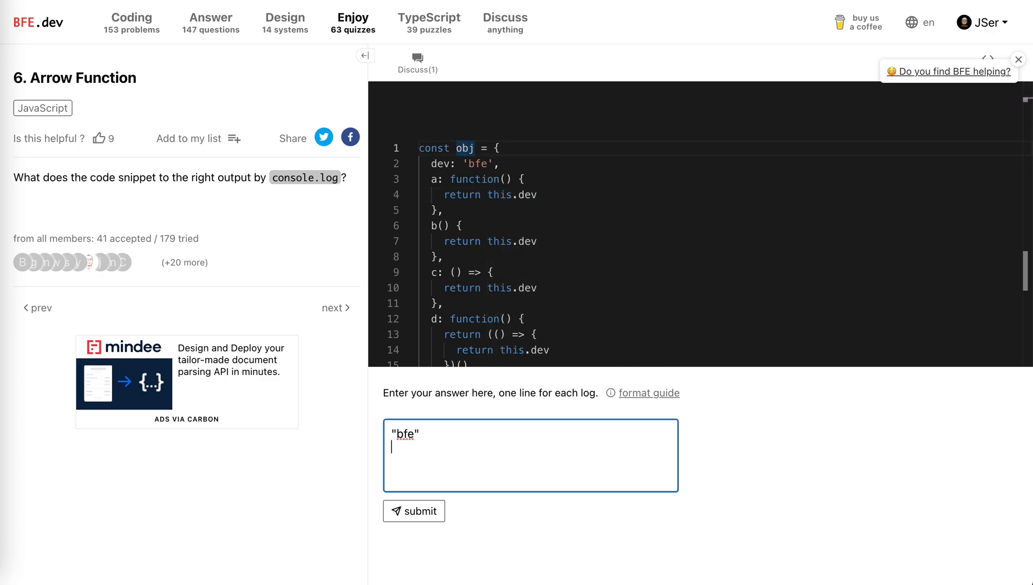
Step: Review method b and enter "bfe" as the second answer line for obj.b()
scroll(down, 3)
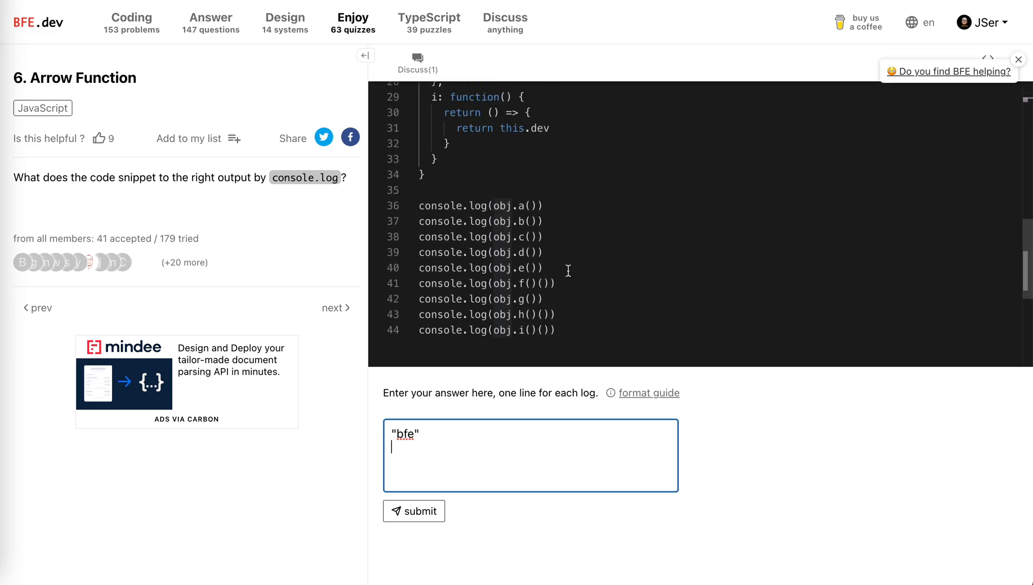
scroll(up, 3)
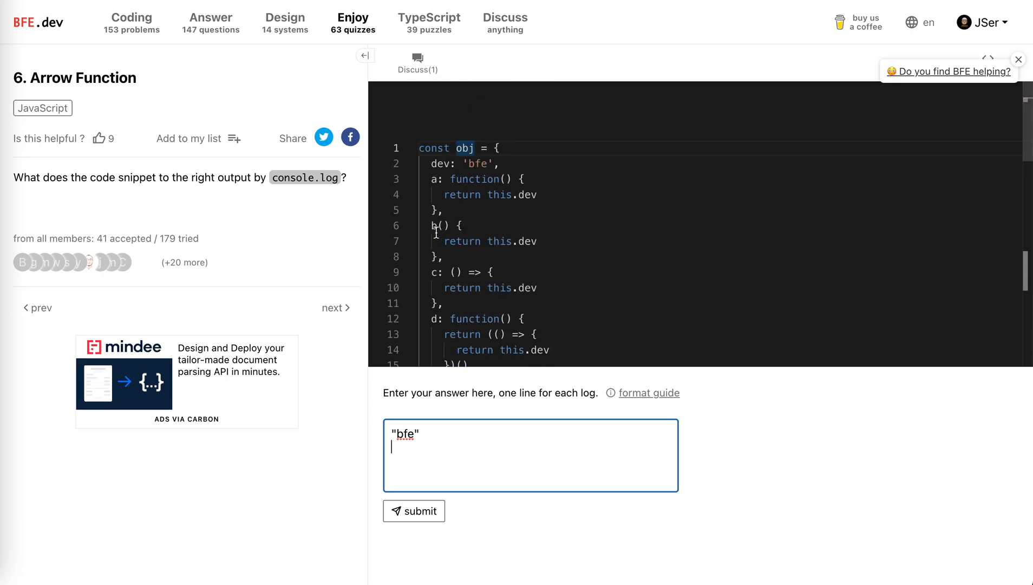
mouse_move(428, 228)
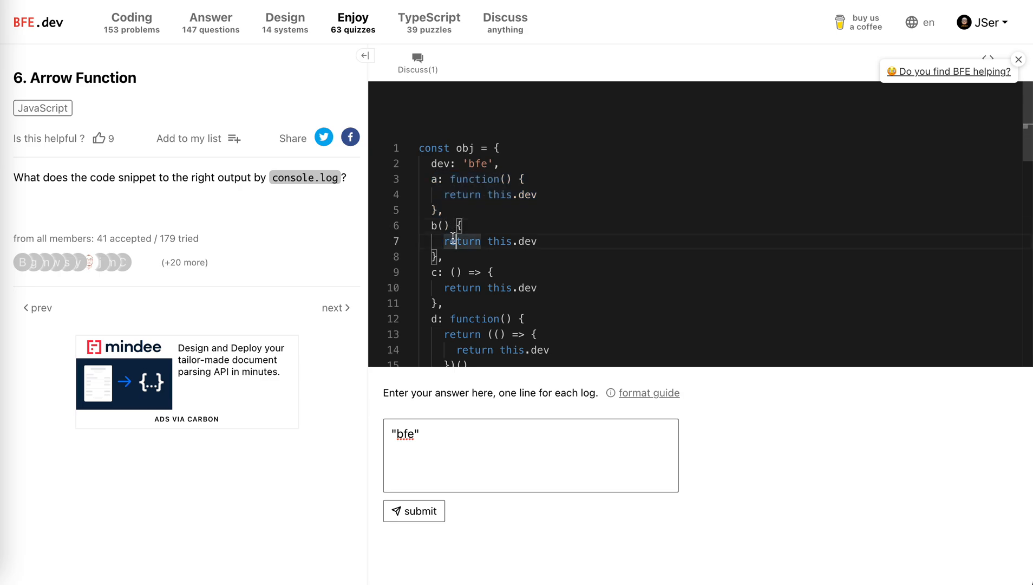
double_click(499, 241)
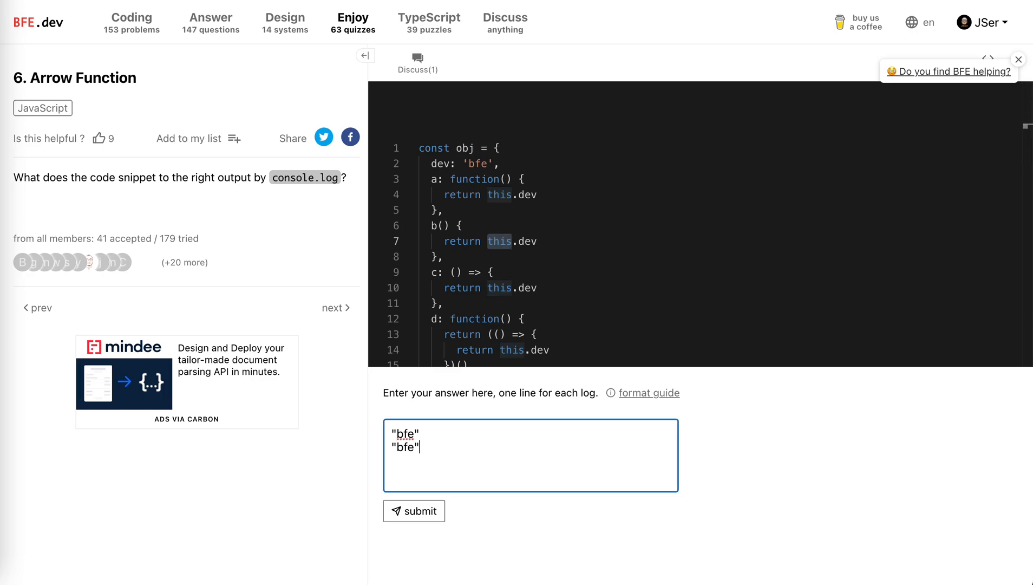
scroll(down, 3)
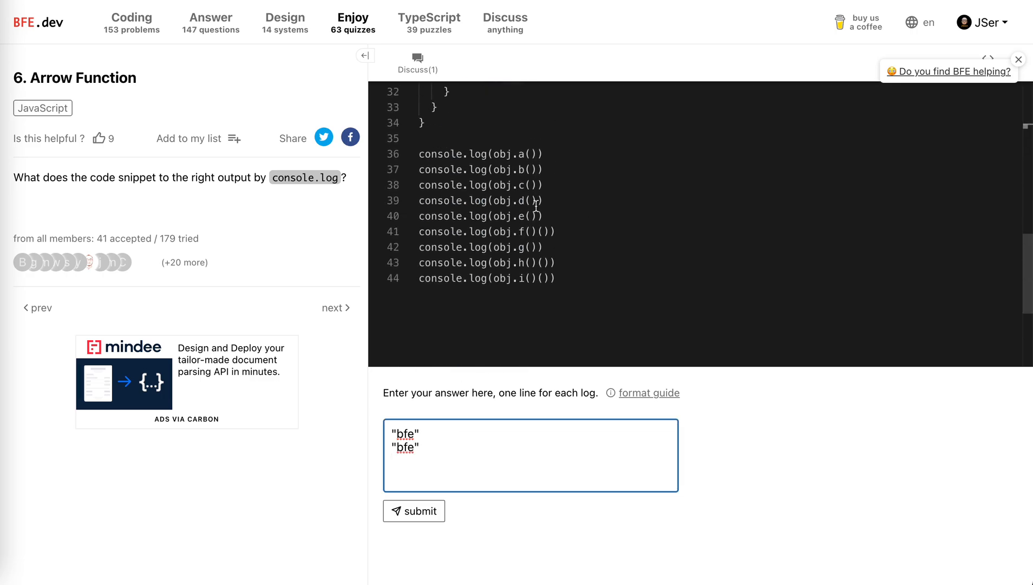
Step: Review arrow-function method c and start the third answer line, undefined, for obj.c()
scroll(up, 3)
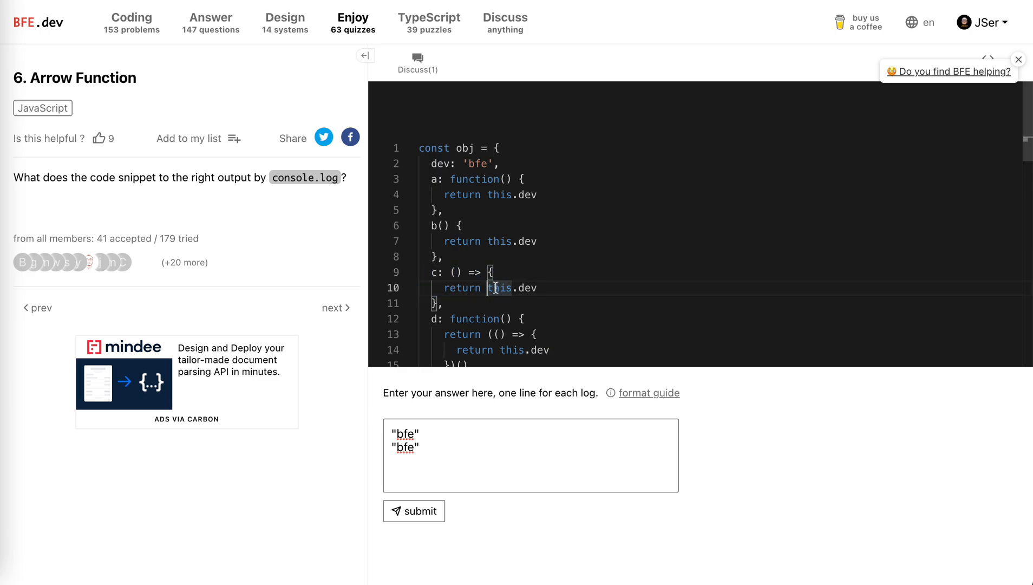
mouse_move(499, 286)
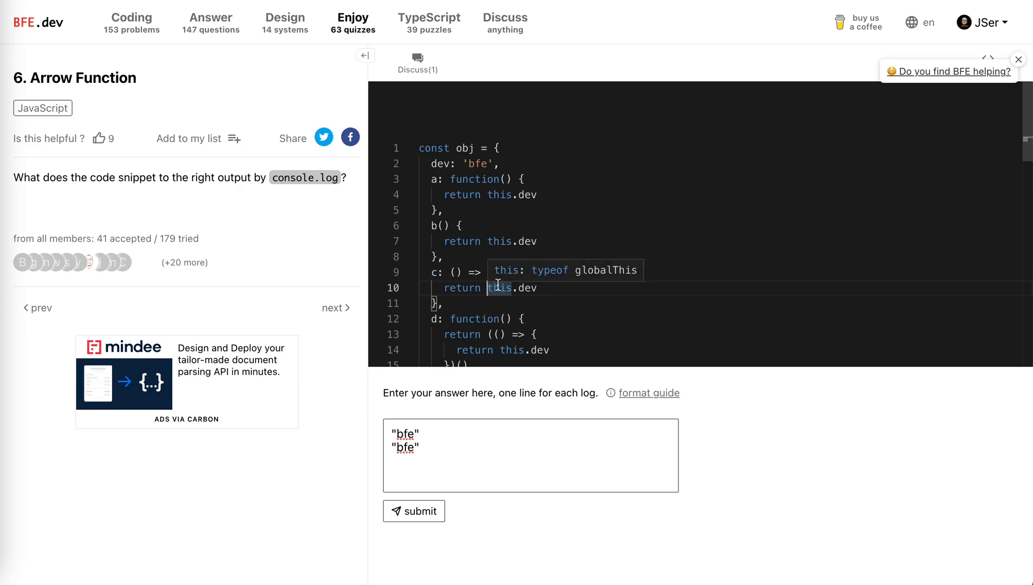
mouse_move(450, 272)
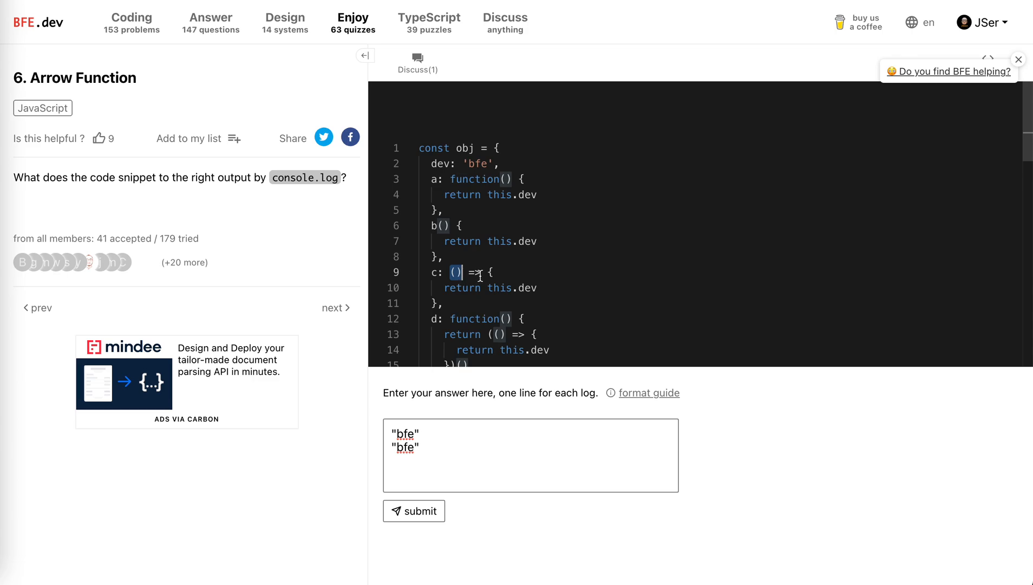
mouse_move(480, 274)
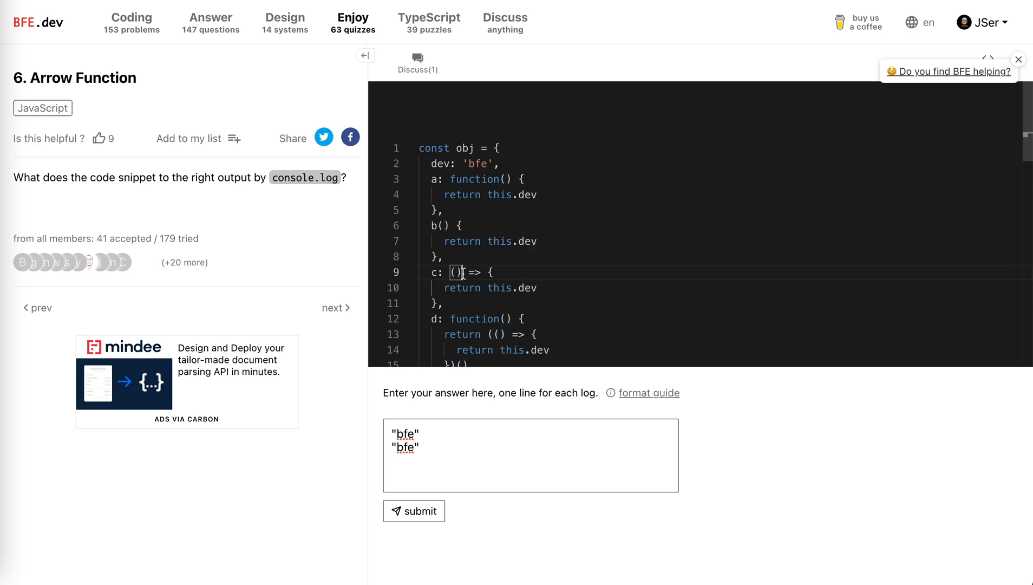
double_click(500, 288)
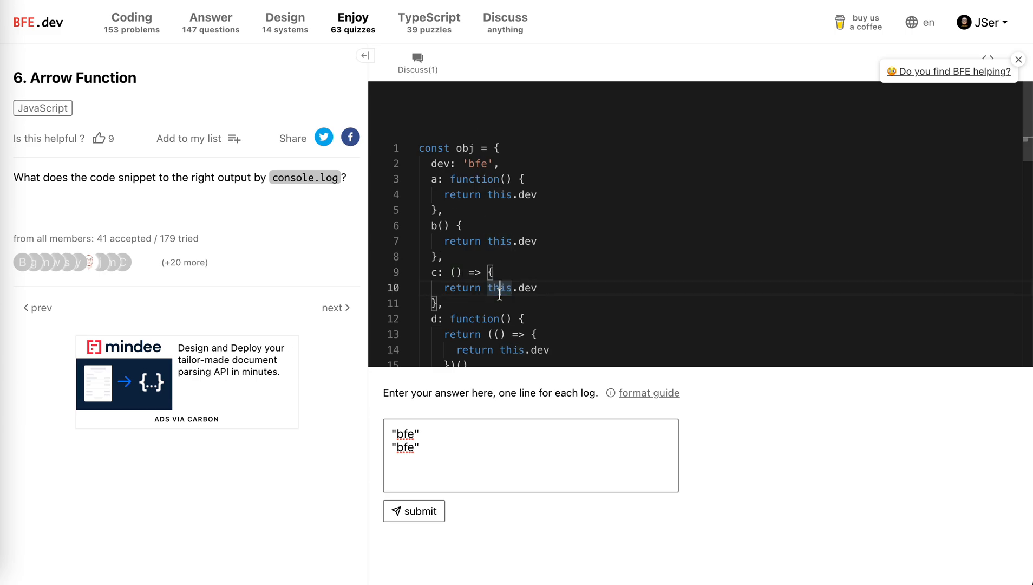
mouse_move(500, 288)
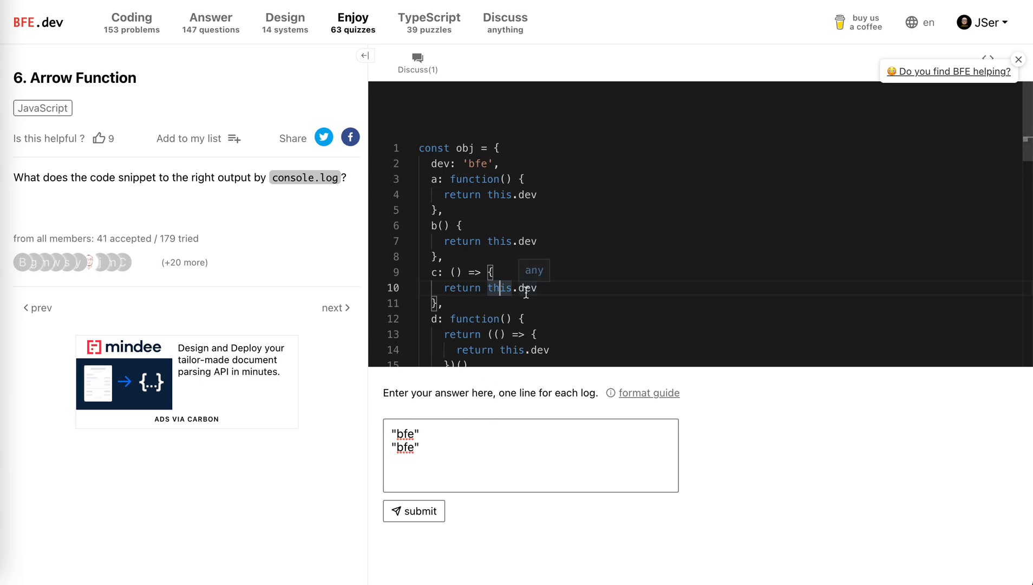
text(undefined)
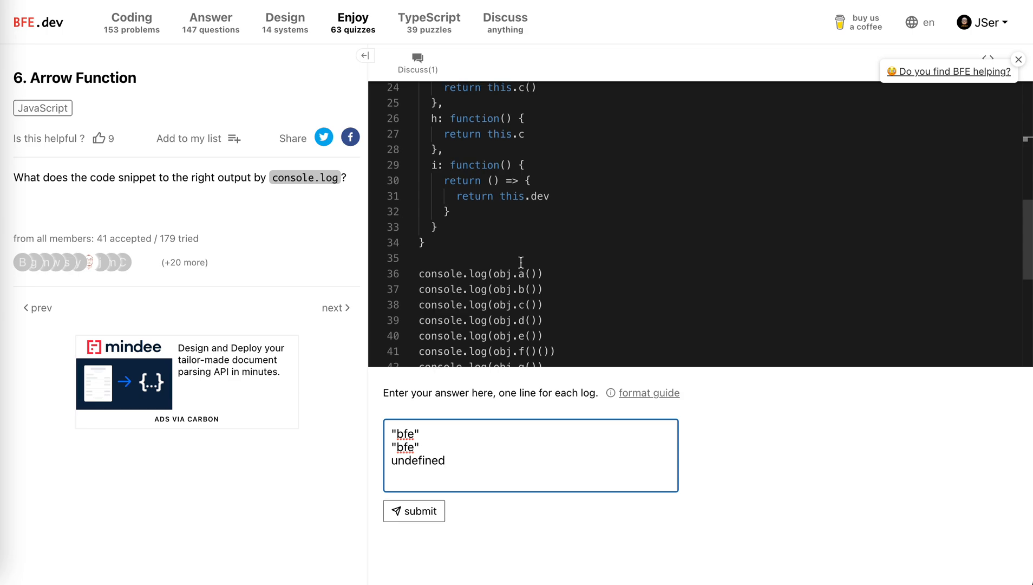
Step: Review method d's inner arrow and record "bfe" as the fourth answer line for obj.d()
scroll(up, 3)
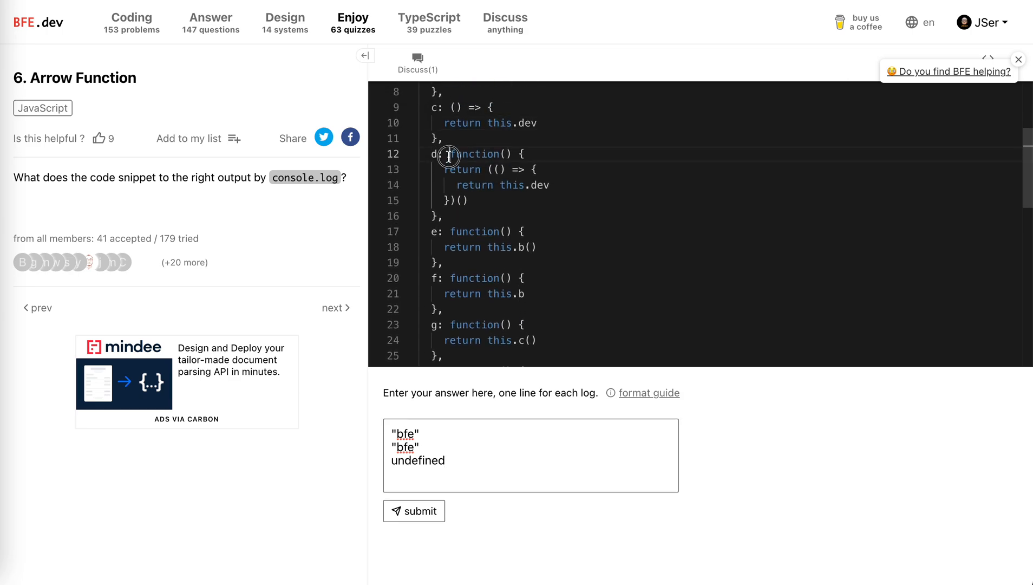
scroll(up, 3)
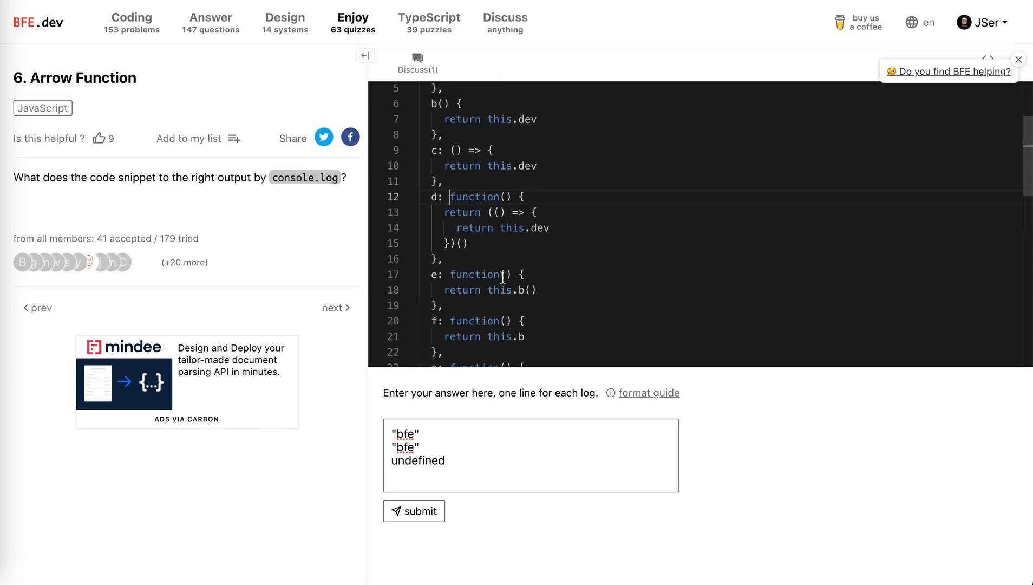
scroll(up, 3)
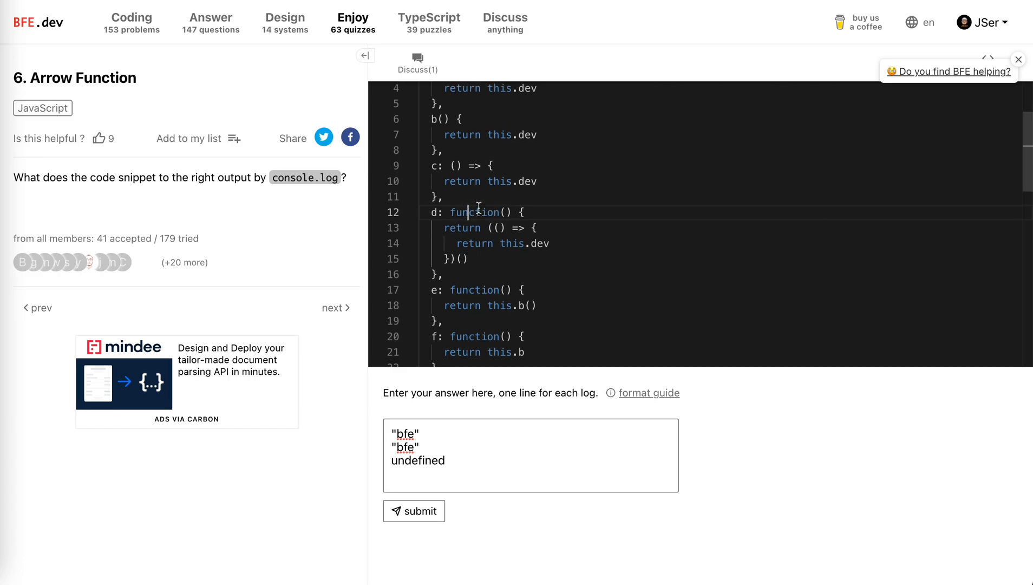
scroll(up, 3)
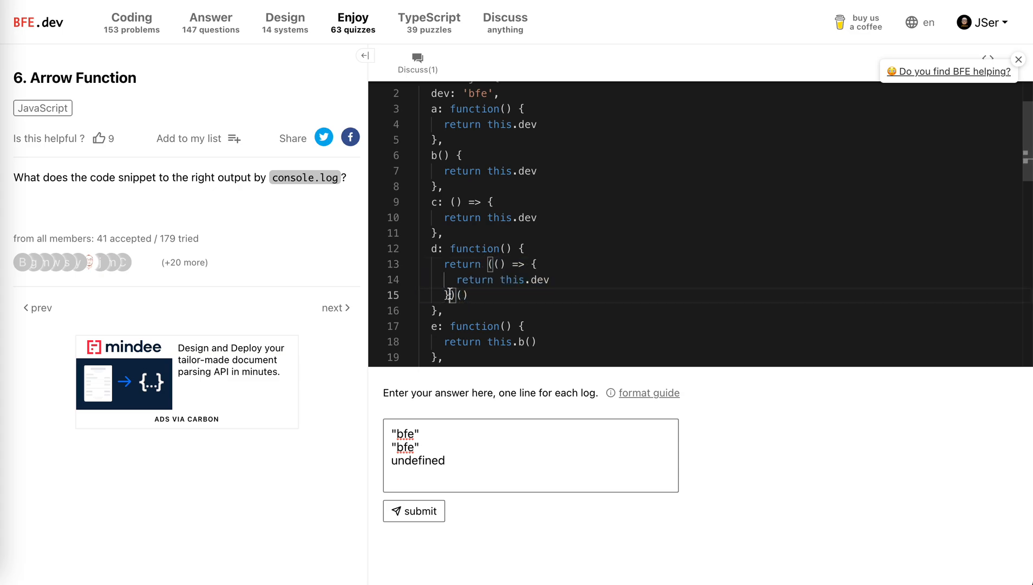
double_click(513, 279)
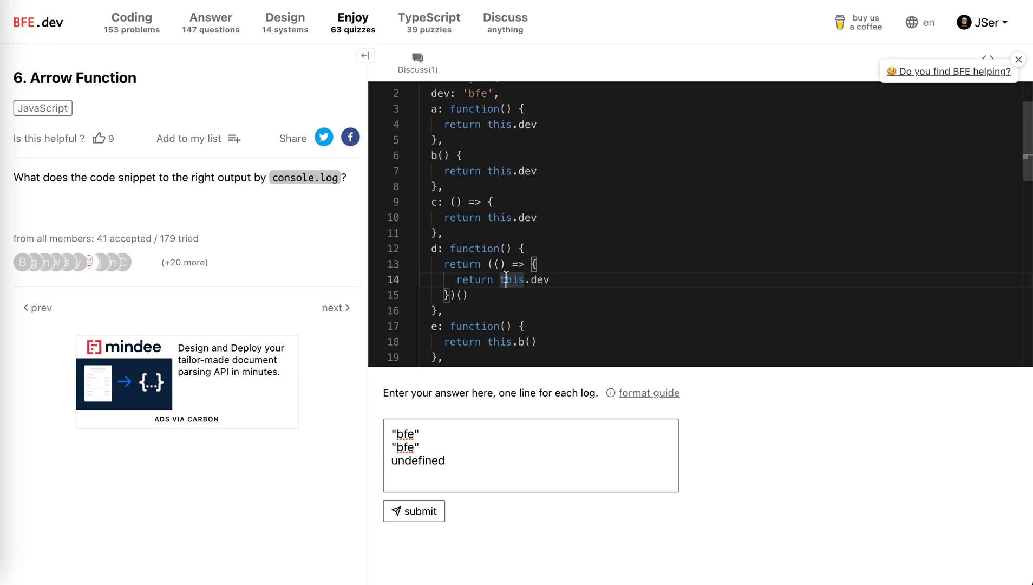
double_click(475, 248)
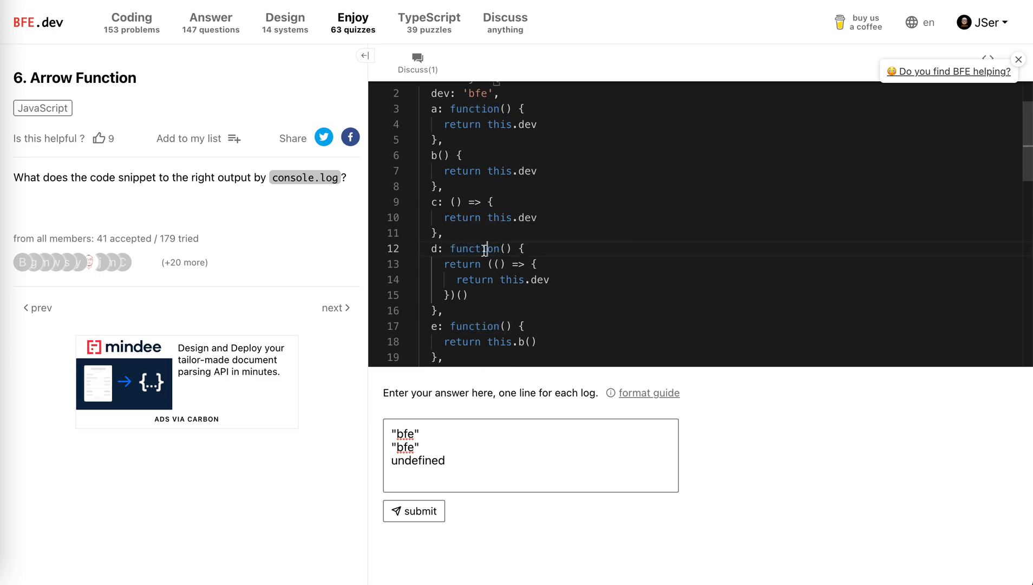
mouse_move(510, 280)
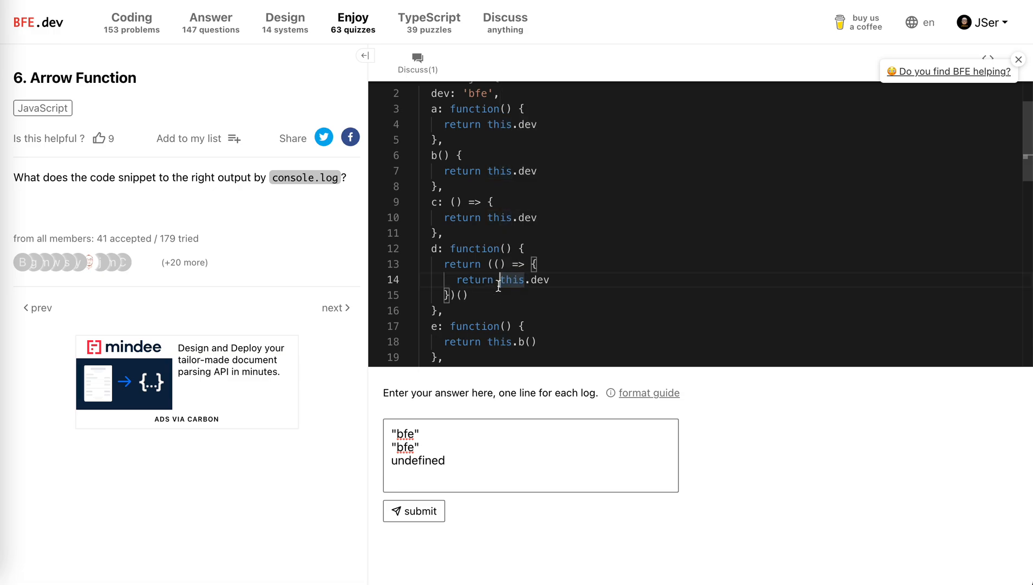
scroll(down, 3)
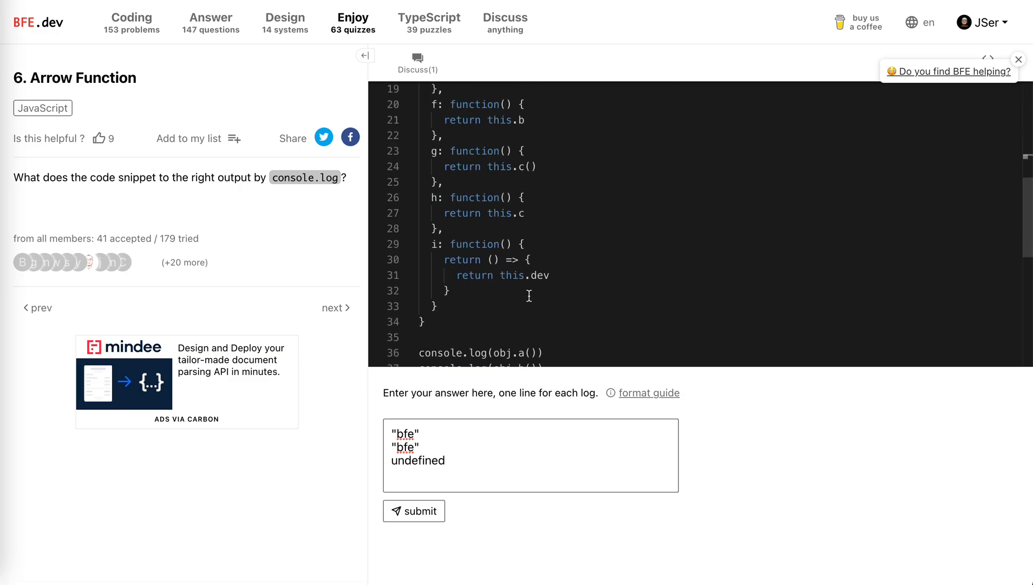
scroll(up, 3)
text("bfe)
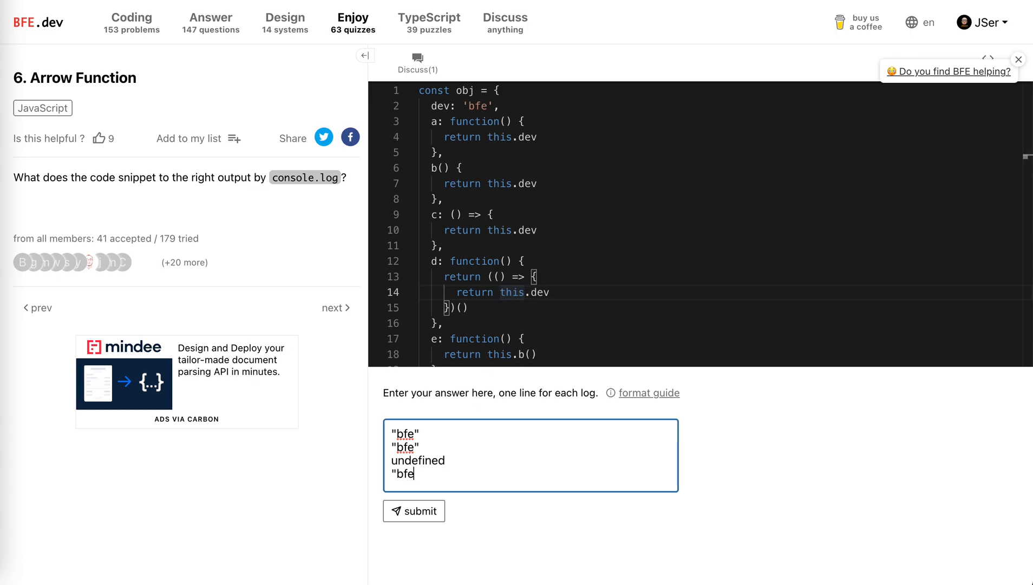
scroll(down, 3)
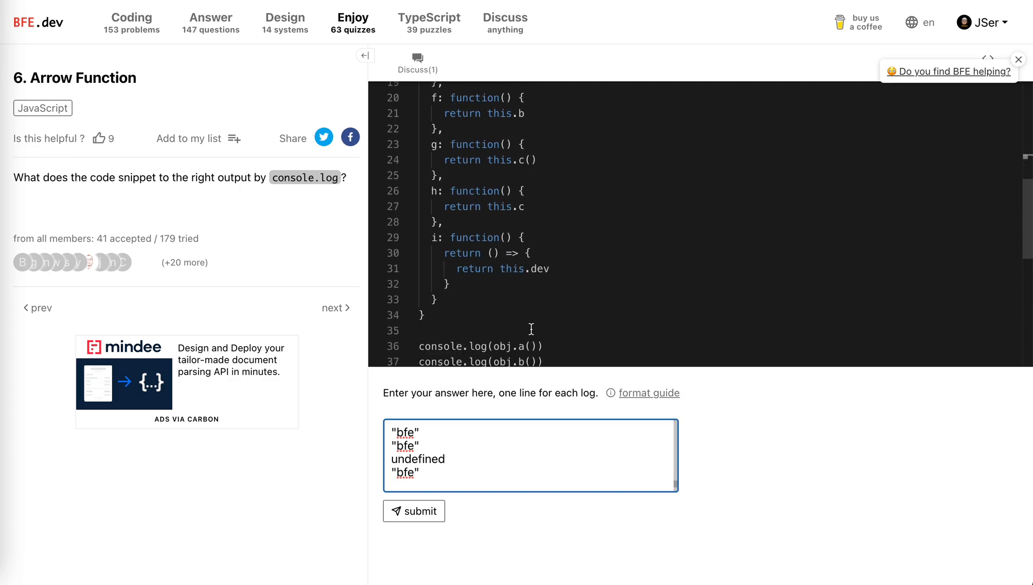
Step: Review method e, which calls this.b(), and add "bfe" as the fifth answer line
scroll(up, 3)
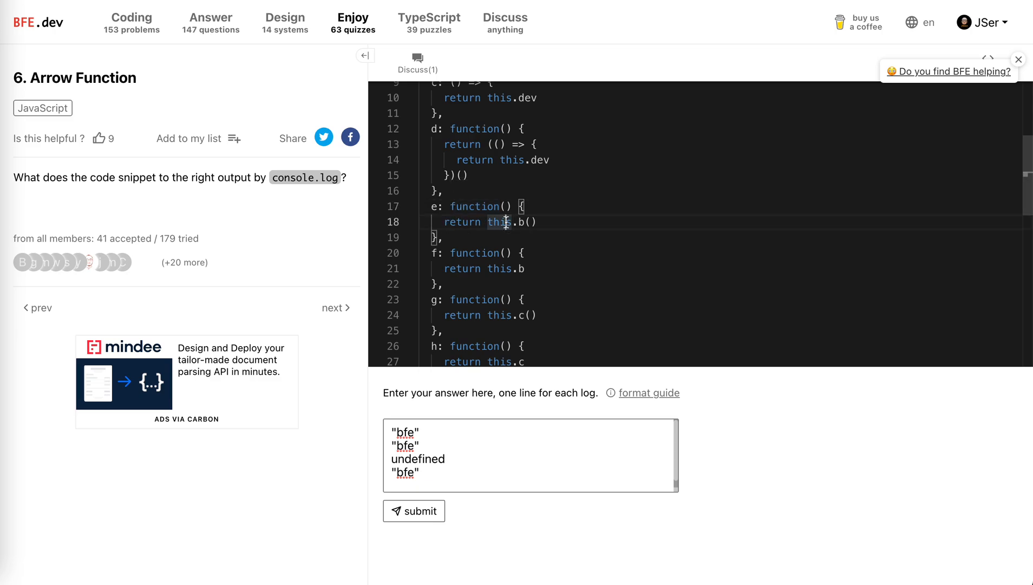
scroll(up, 3)
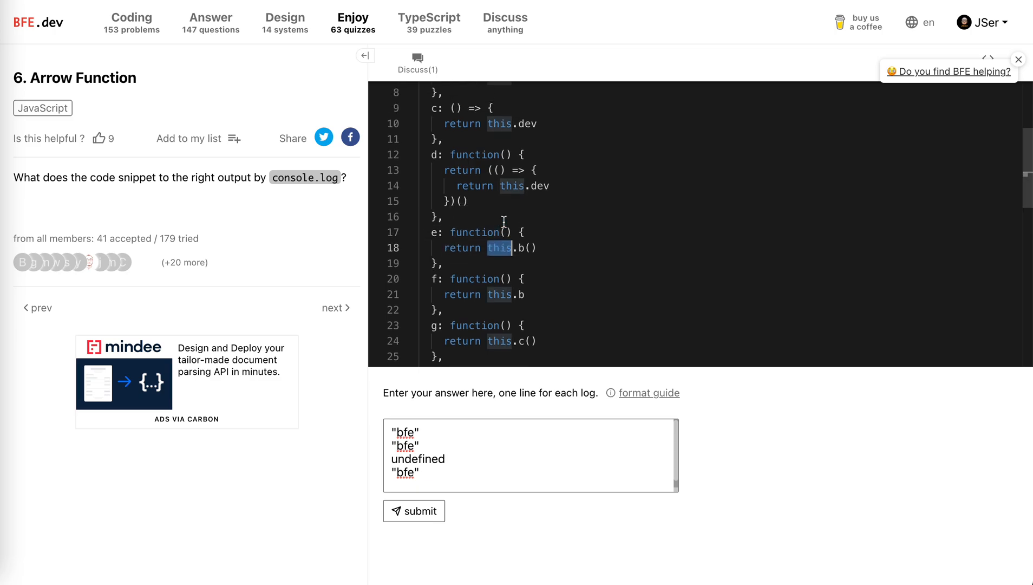
scroll(up, 3)
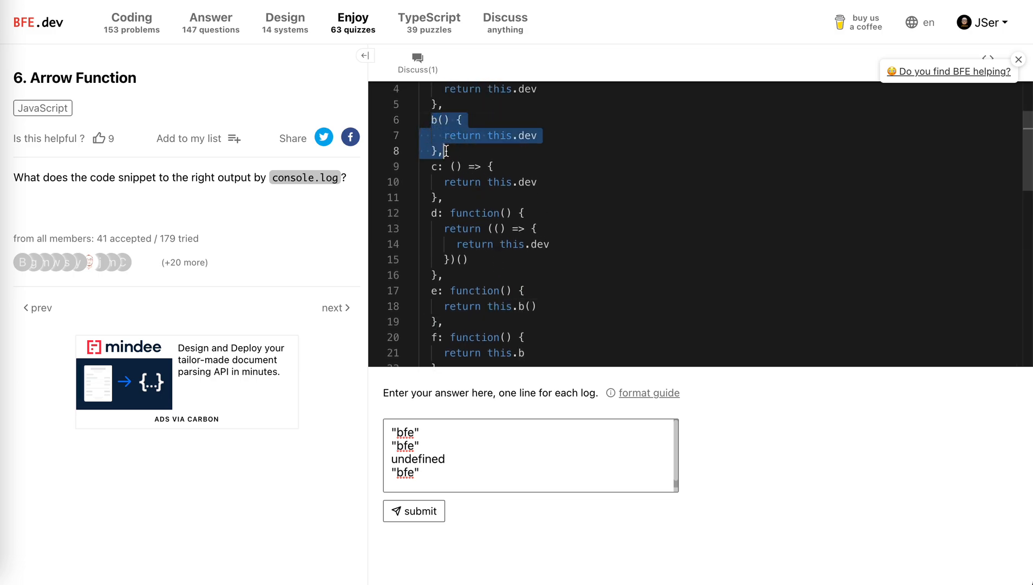
scroll(up, 3)
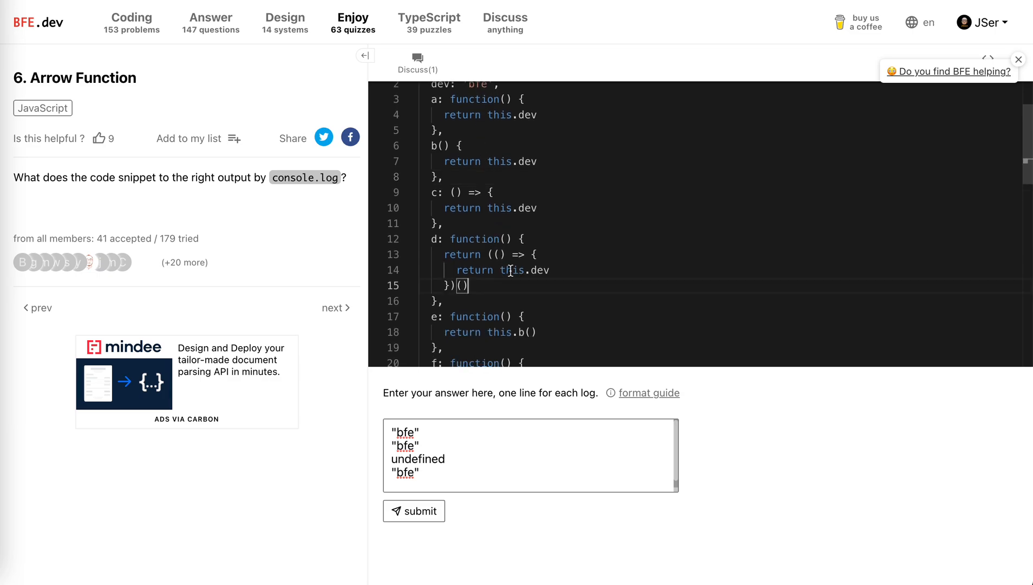
double_click(512, 270)
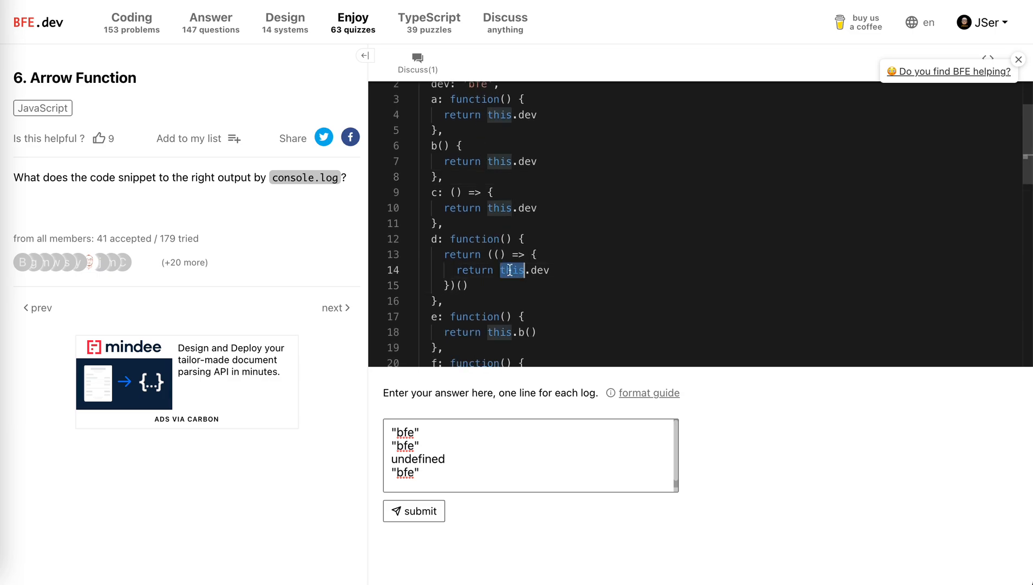
scroll(down, 3)
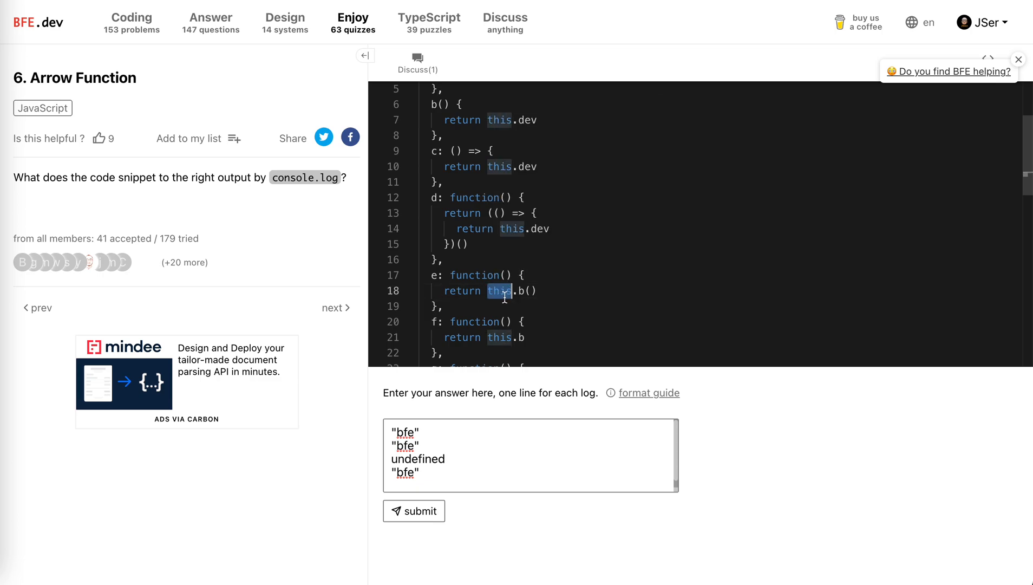
scroll(down, 3)
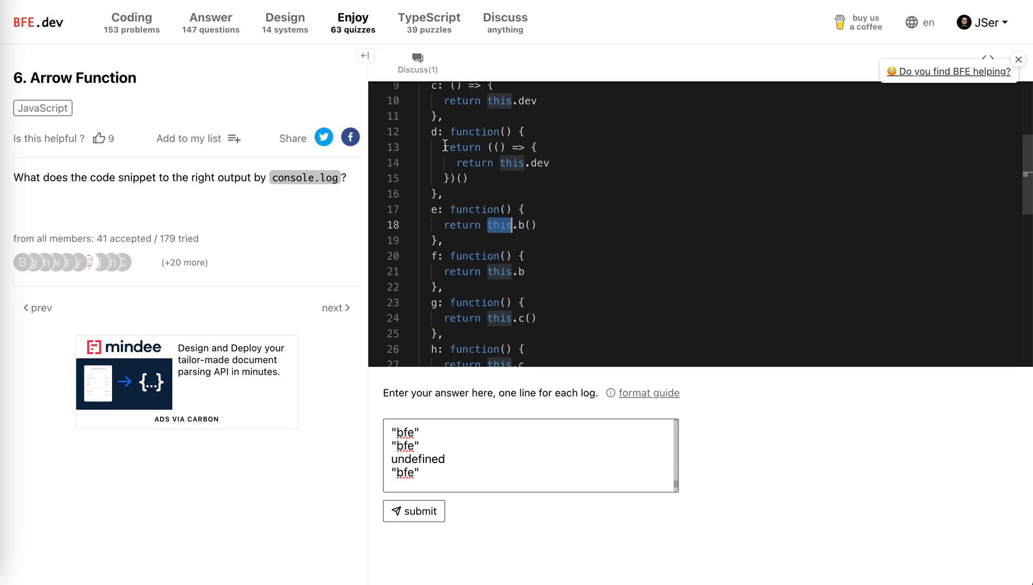
text("bfe)
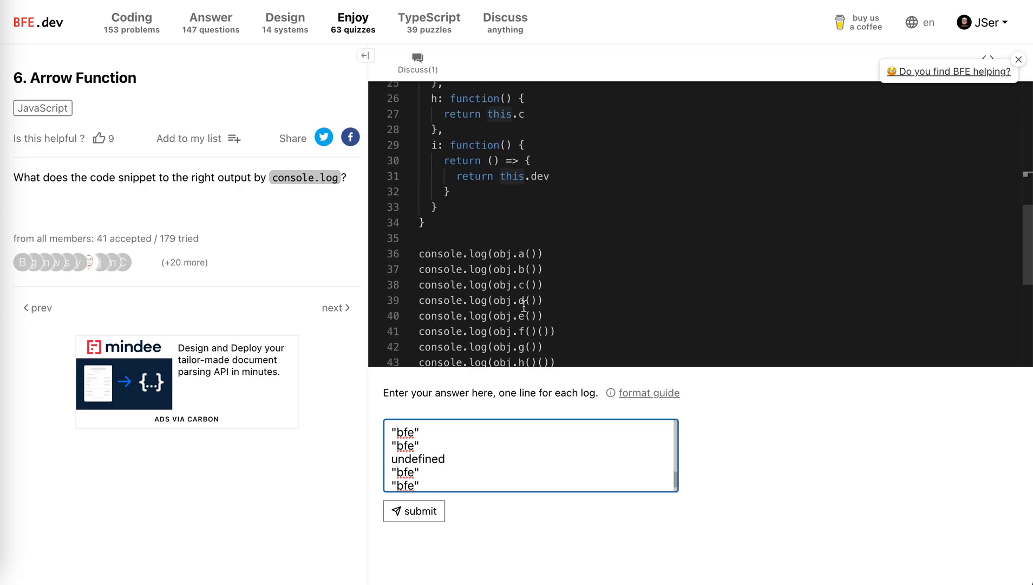
mouse_move(493, 332)
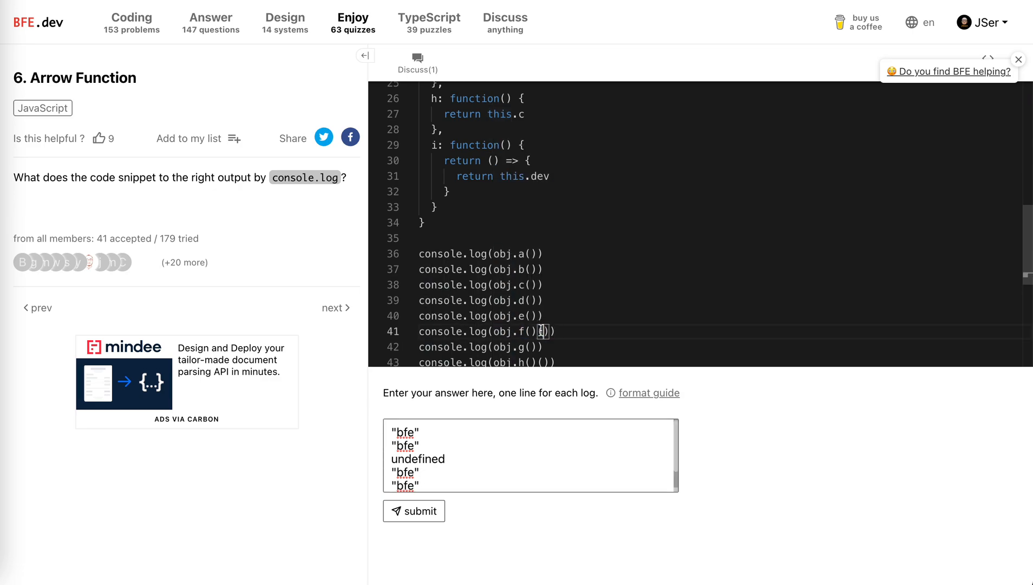
Step: Review method f returning this.b and add undefined as the sixth line for obj.f()()
scroll(up, 3)
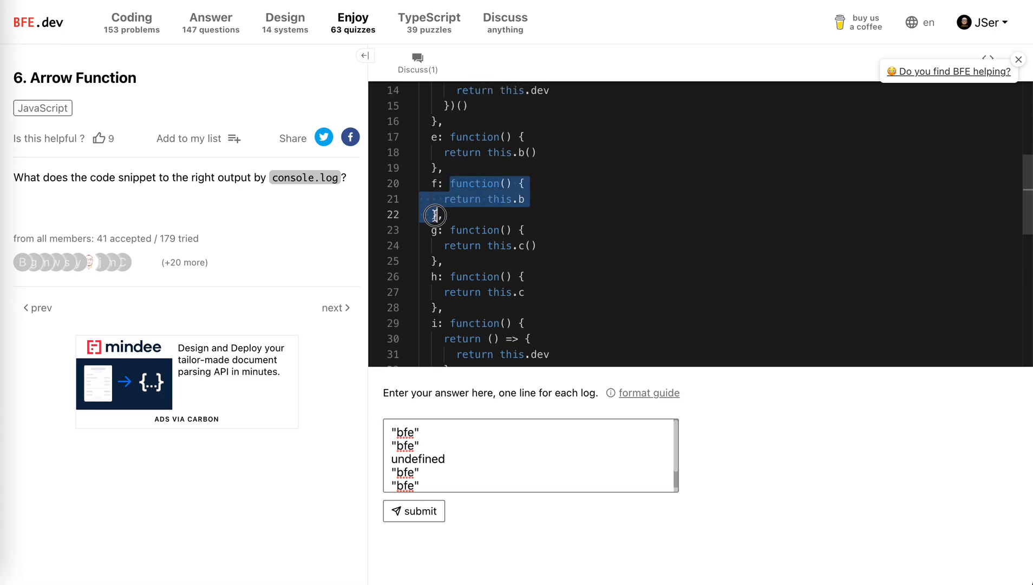
scroll(up, 3)
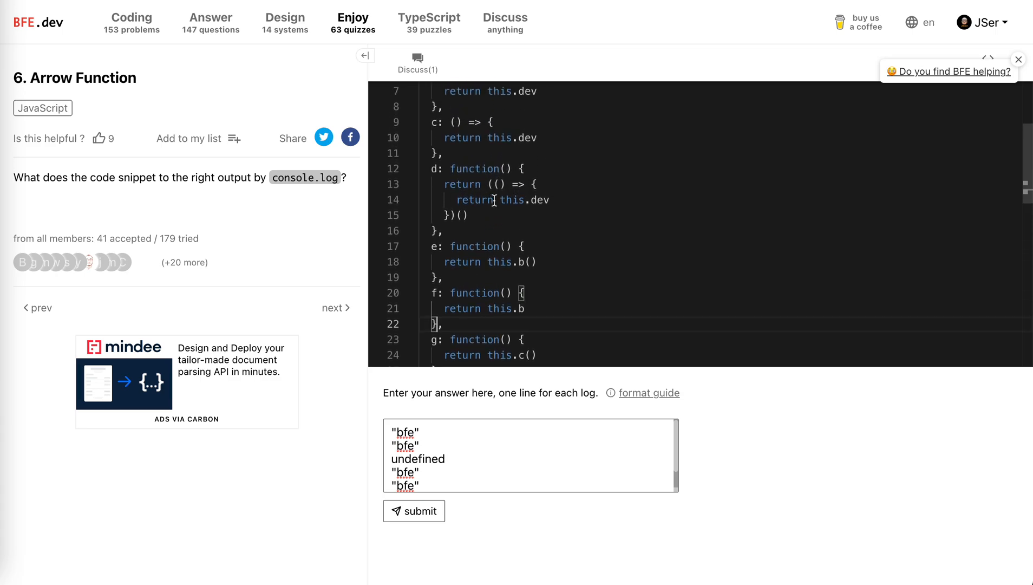
scroll(up, 3)
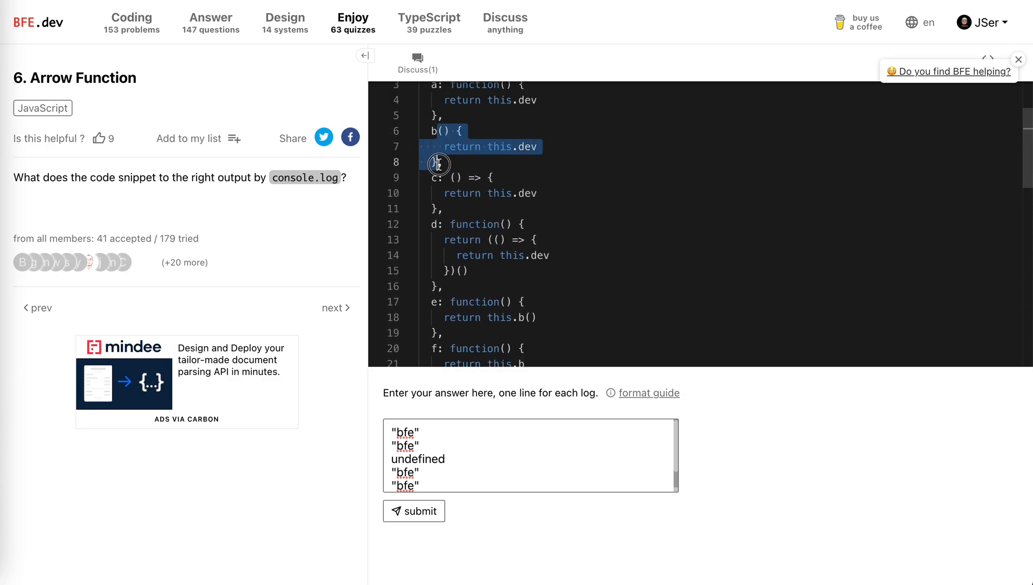
scroll(down, 3)
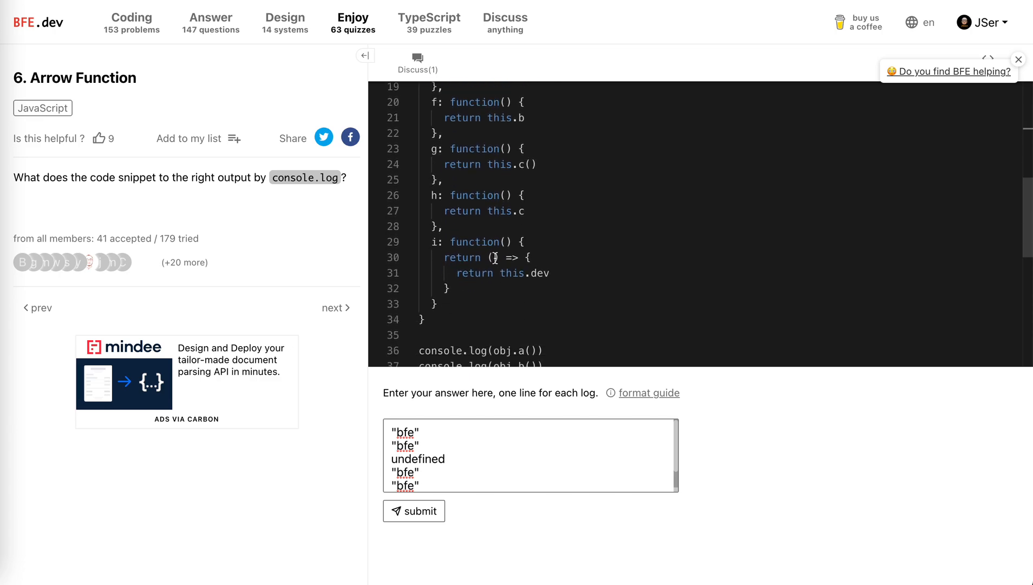
scroll(down, 3)
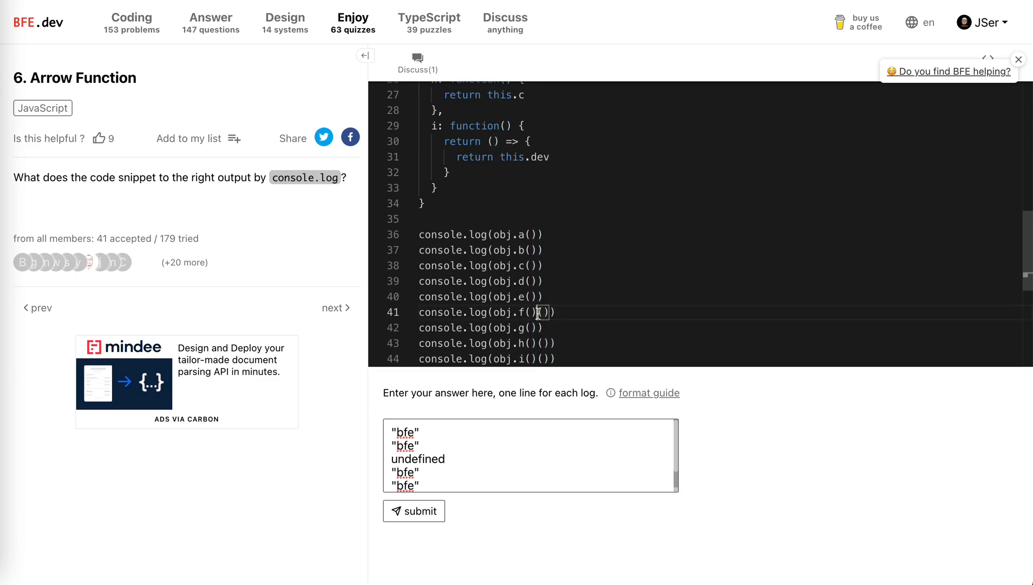
scroll(up, 3)
text(undefi)
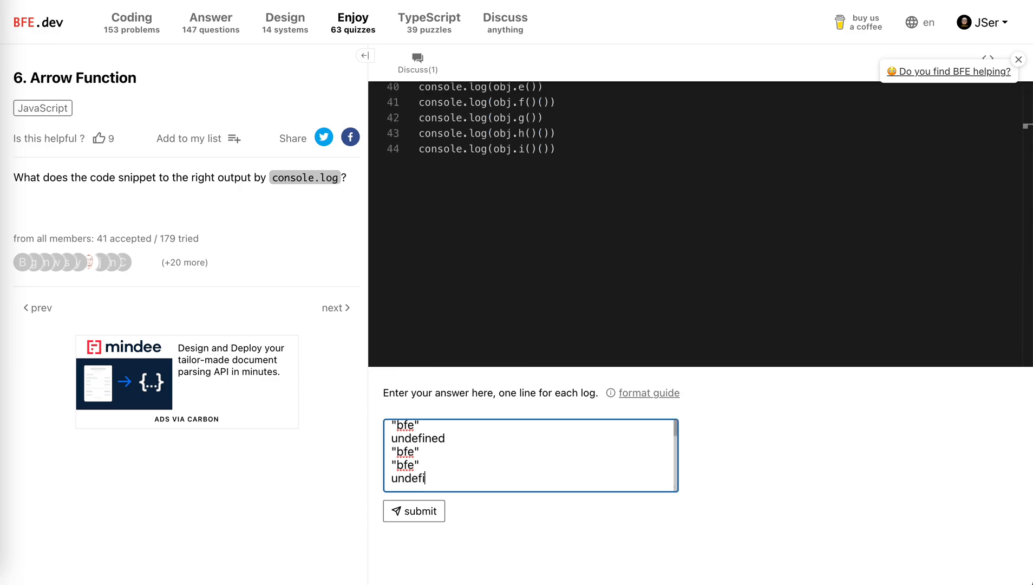
text(ned)
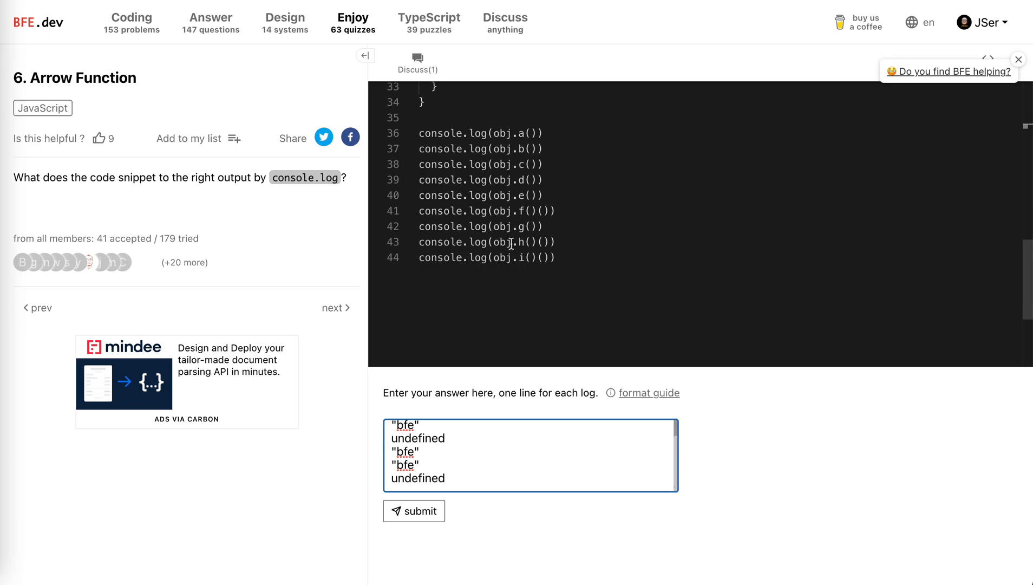
Step: Review methods g and h and add undefined lines for obj.g() and obj.h()(), reaching eight lines
scroll(up, 3)
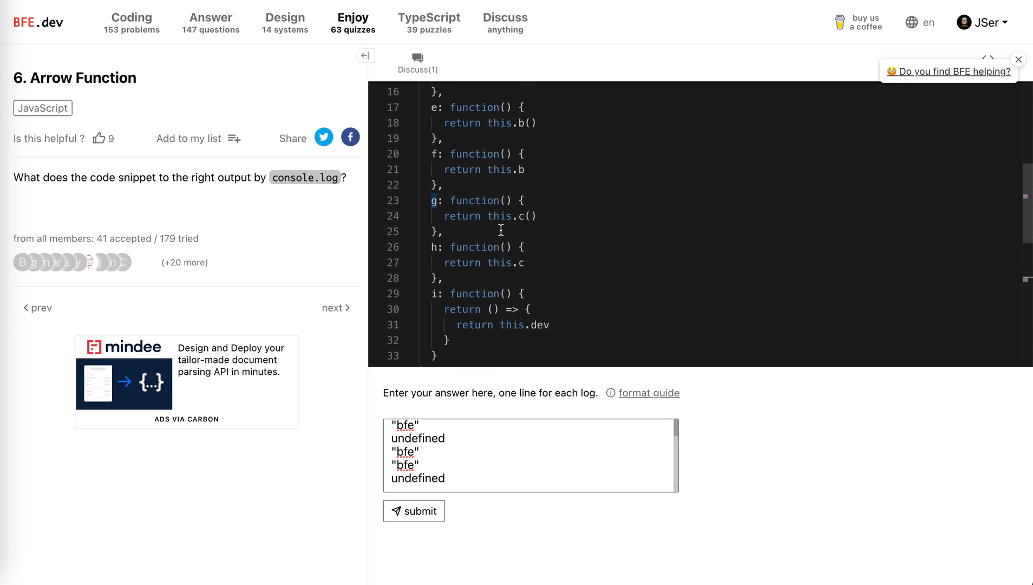
scroll(down, 3)
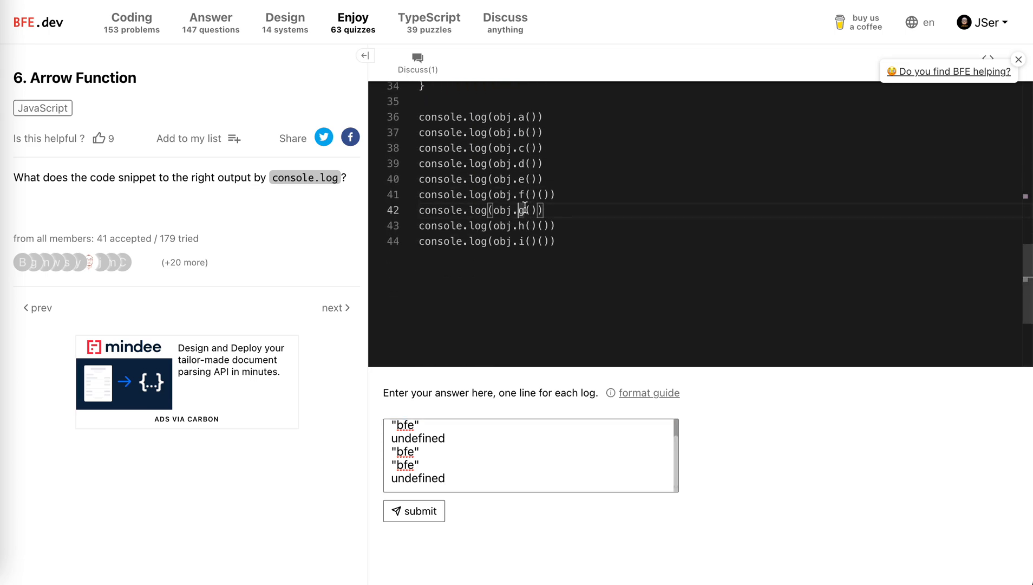
scroll(up, 3)
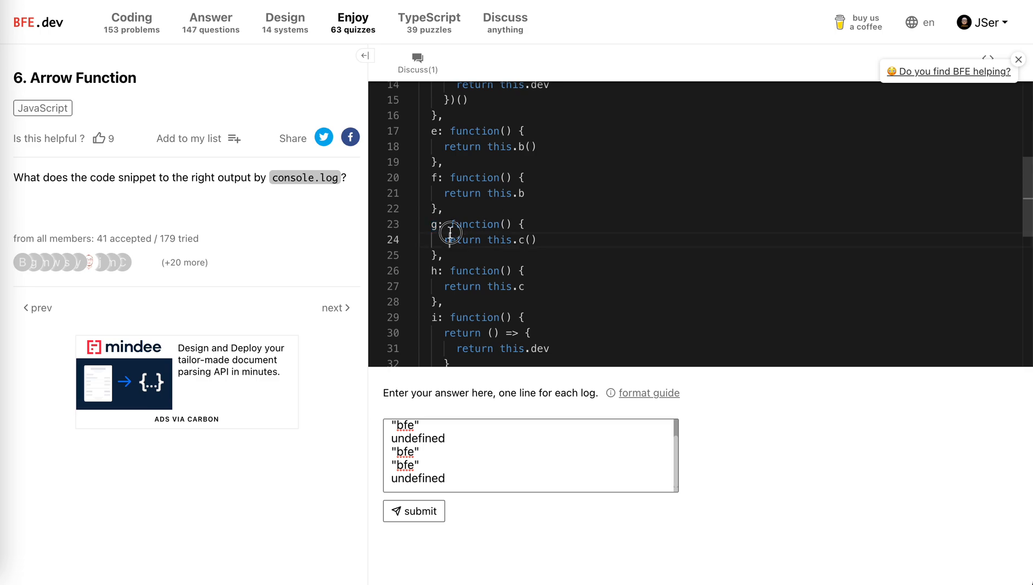
scroll(up, 3)
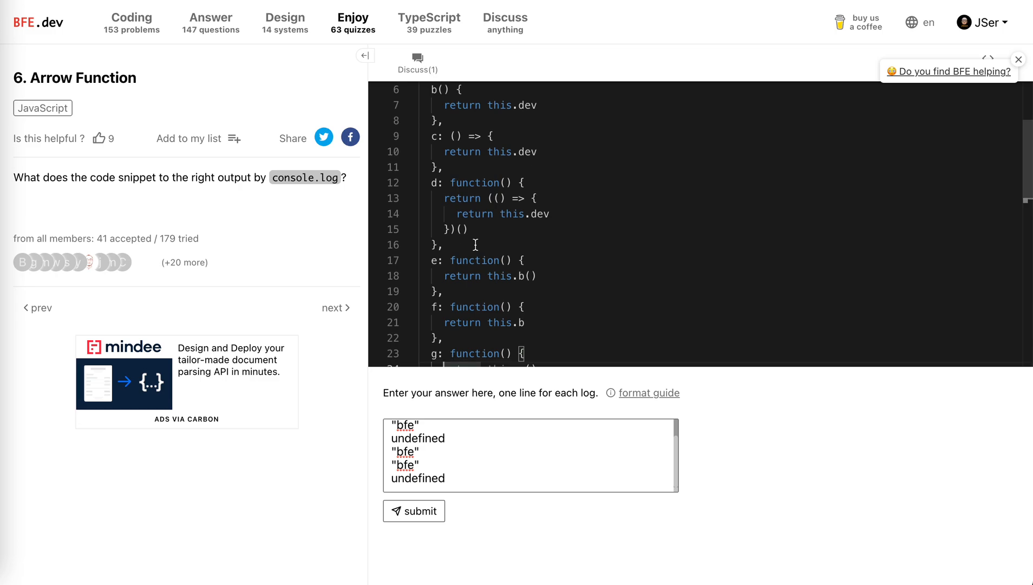
scroll(down, 3)
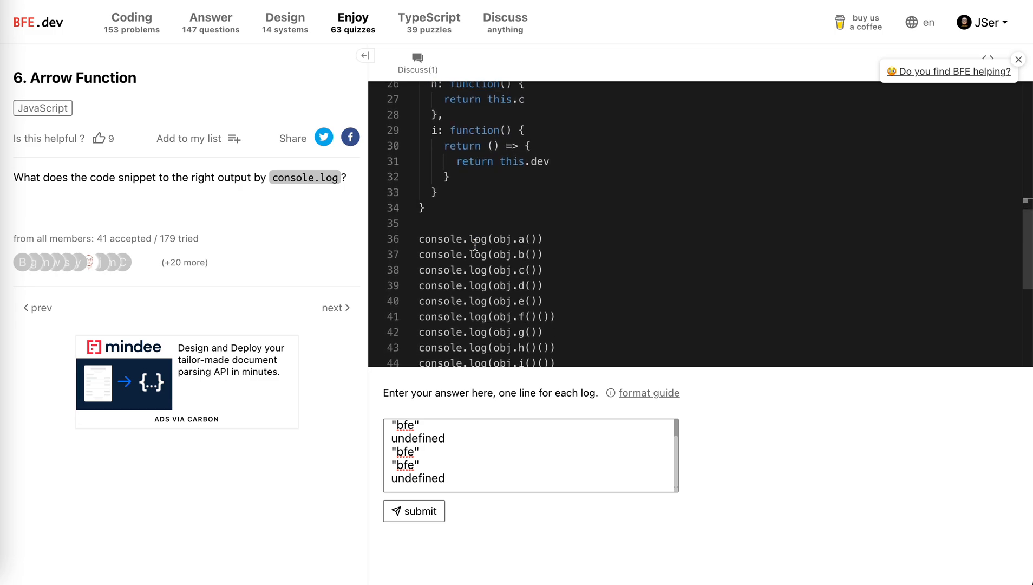
scroll(up, 3)
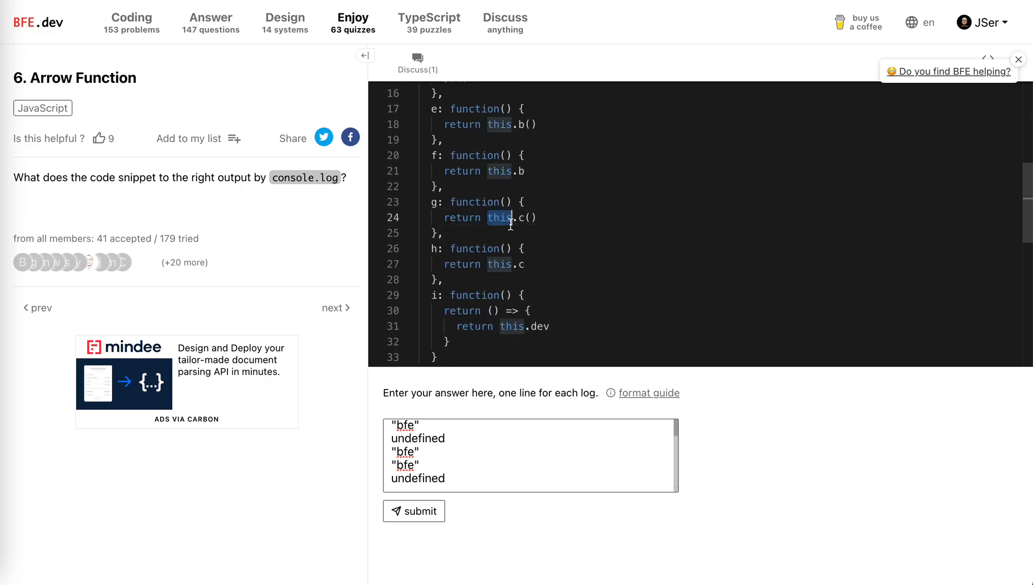
scroll(up, 3)
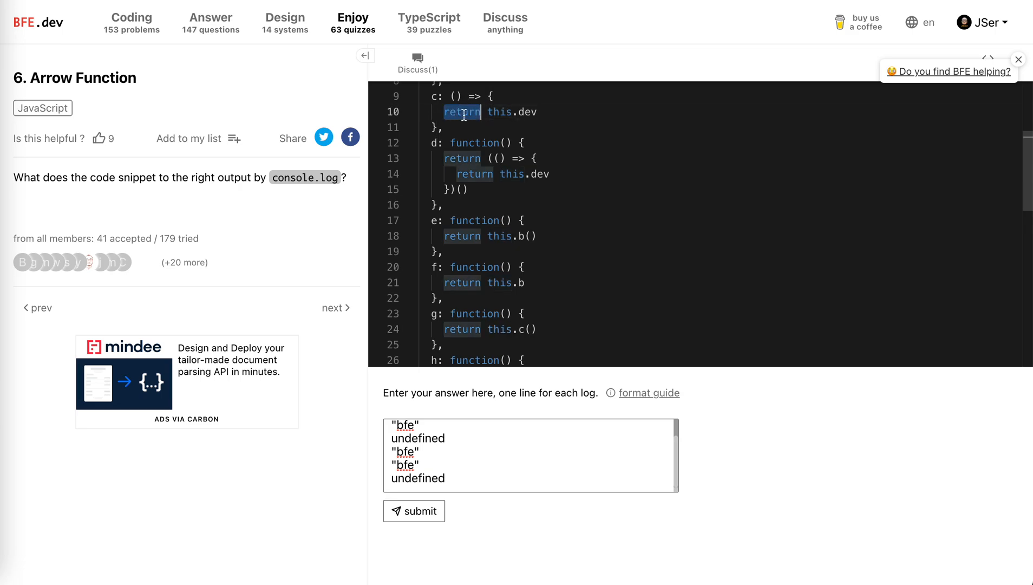
mouse_move(520, 329)
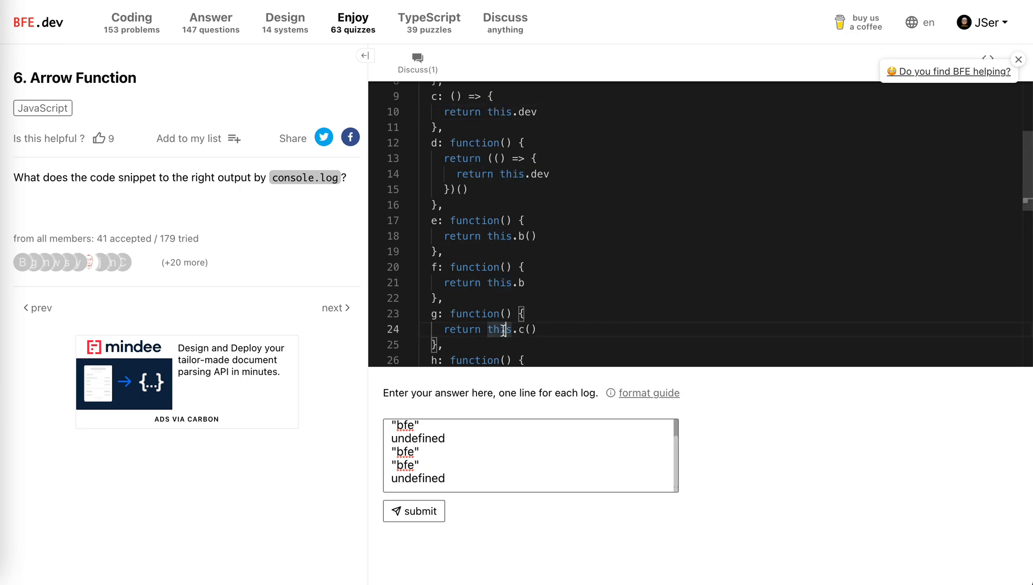
scroll(down, 3)
text(undefined)
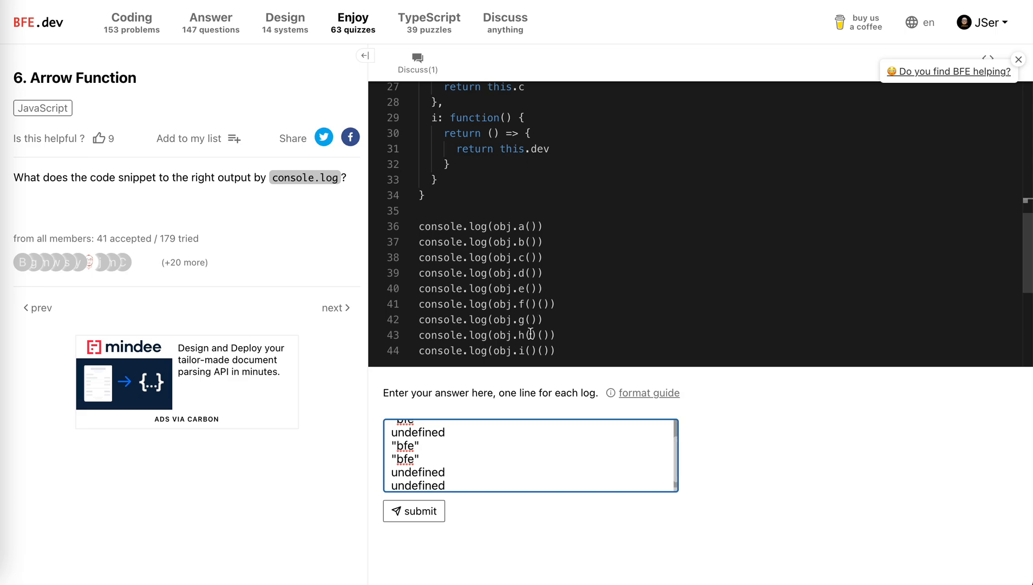
scroll(up, 3)
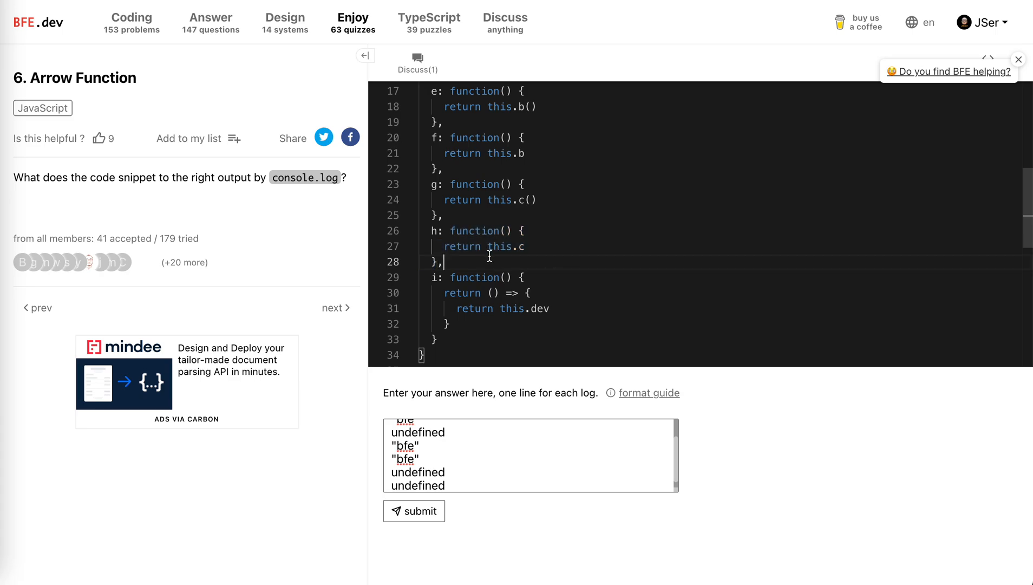
scroll(down, 3)
text(undefine)
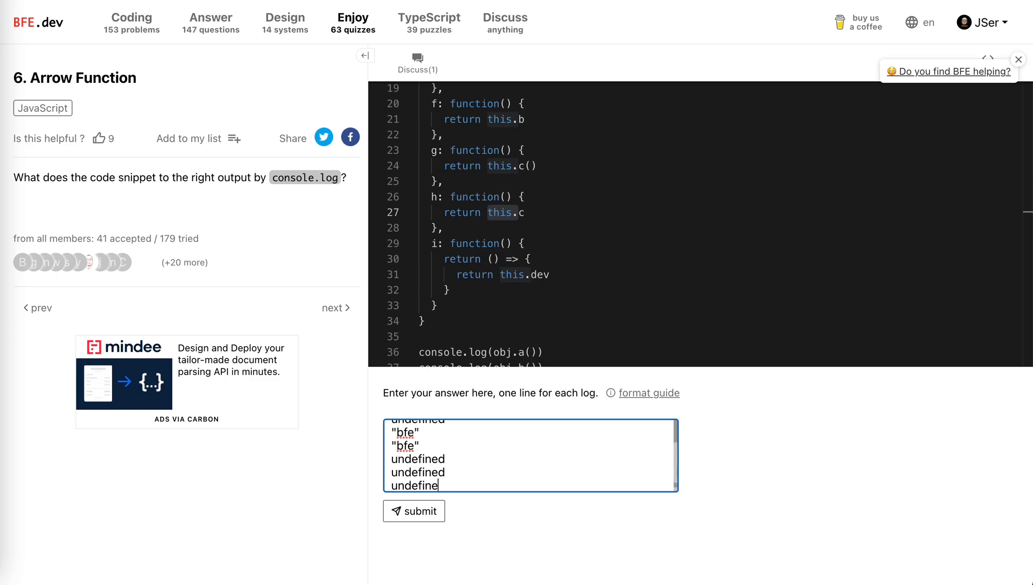
scroll(down, 3)
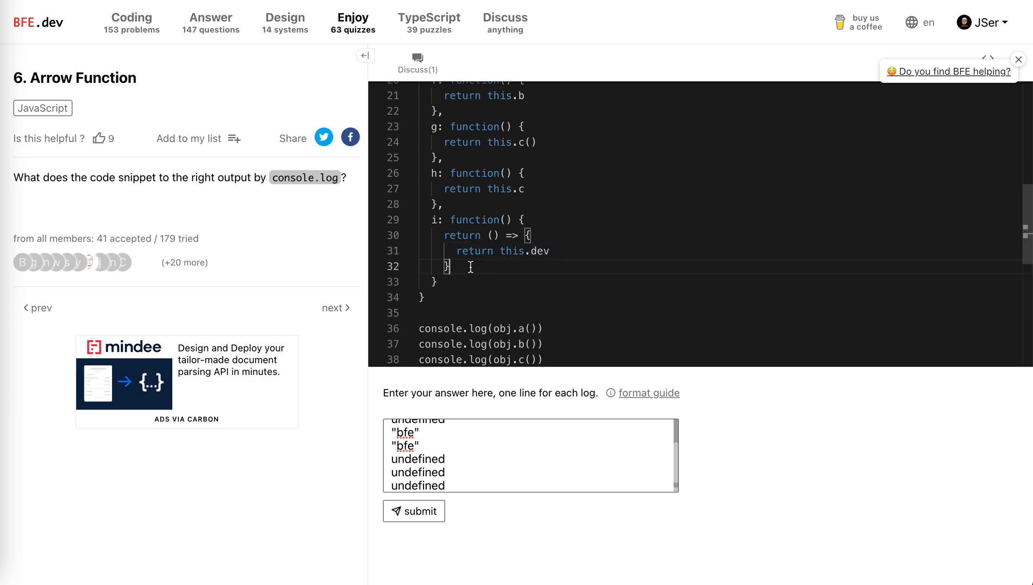
mouse_move(487, 230)
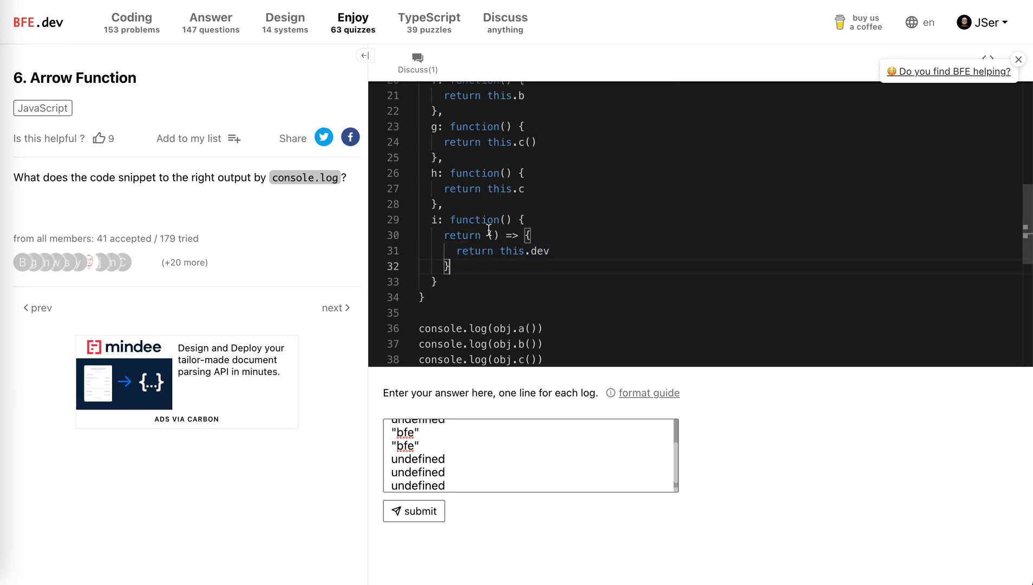
mouse_move(463, 268)
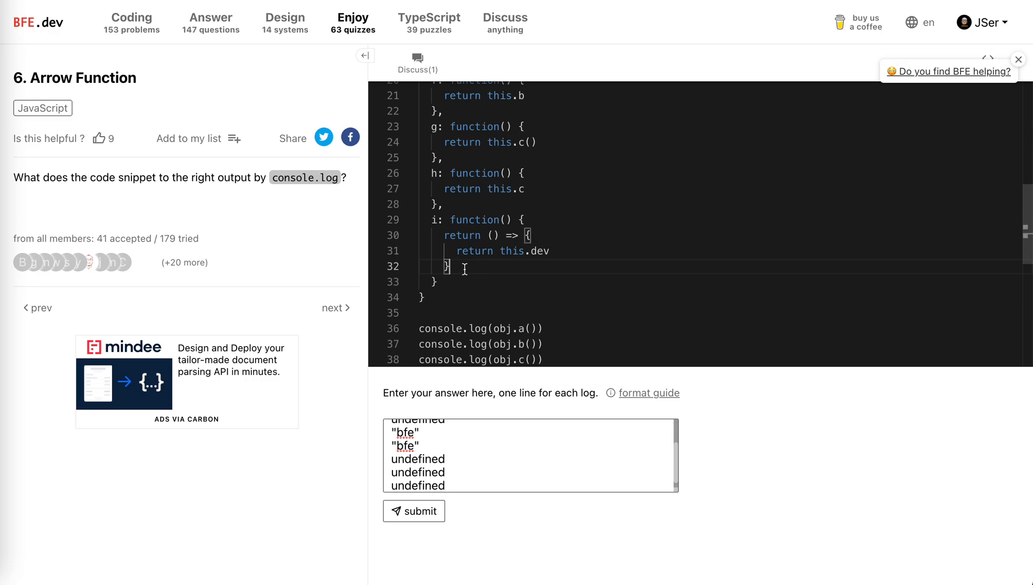
Step: Review method i and add "bfe" as the ninth and final answer line for obj.i()()
scroll(down, 3)
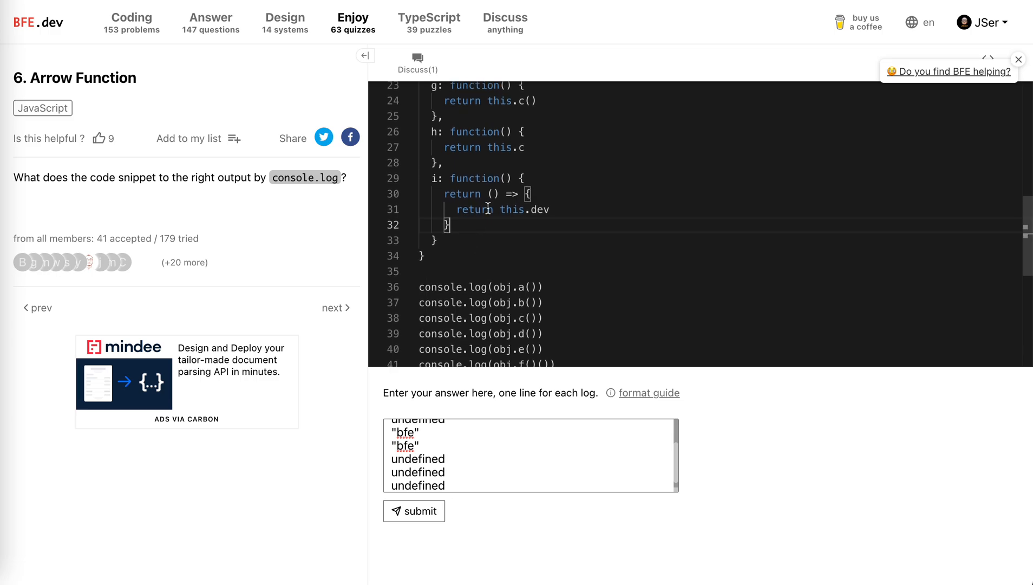
scroll(down, 3)
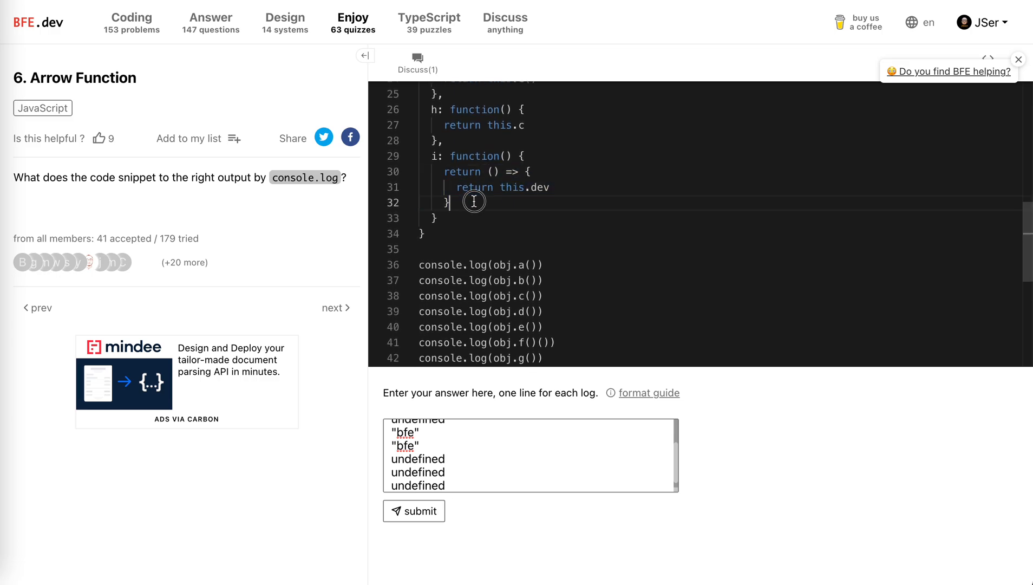
scroll(down, 3)
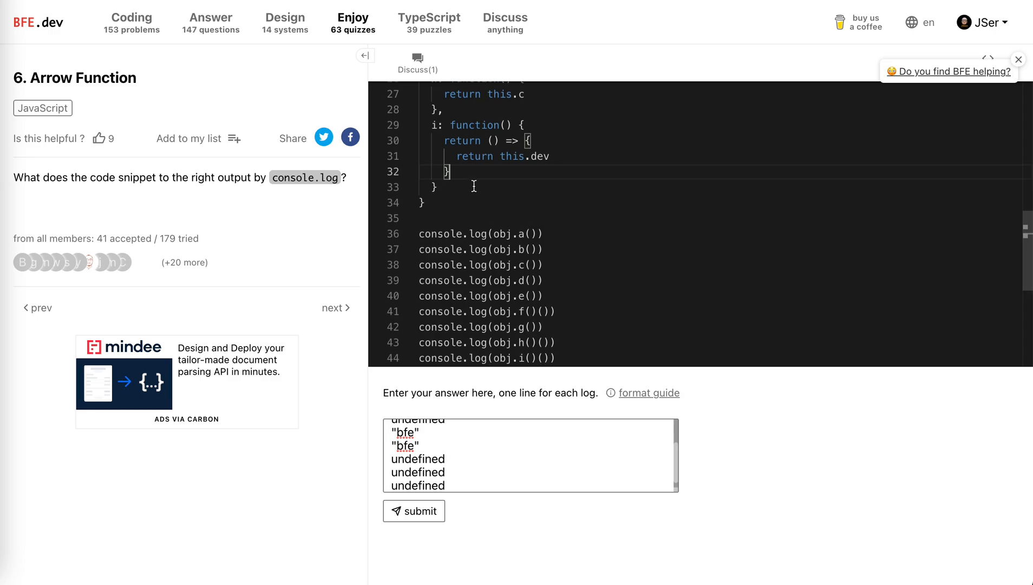
mouse_move(447, 126)
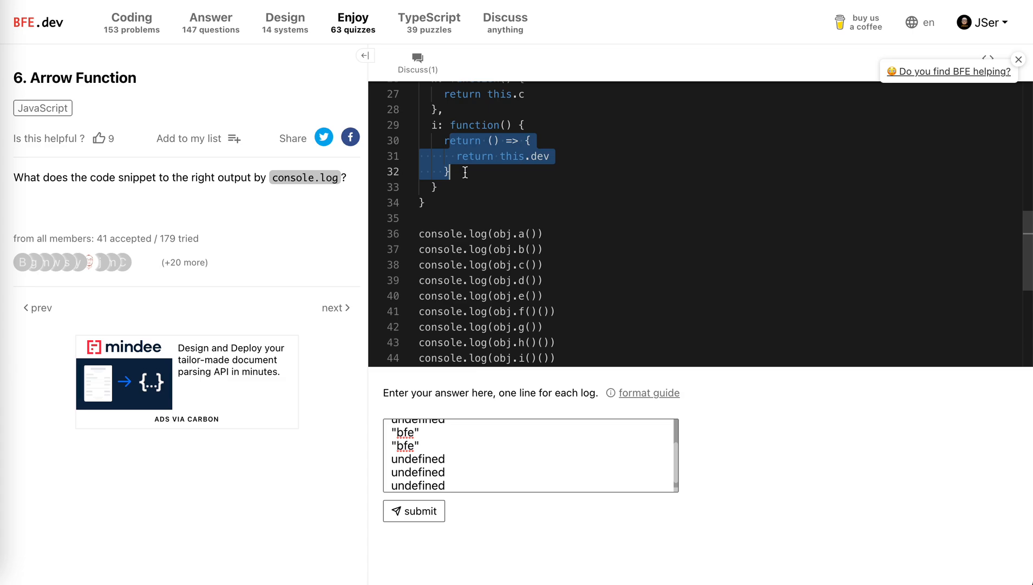
scroll(up, 3)
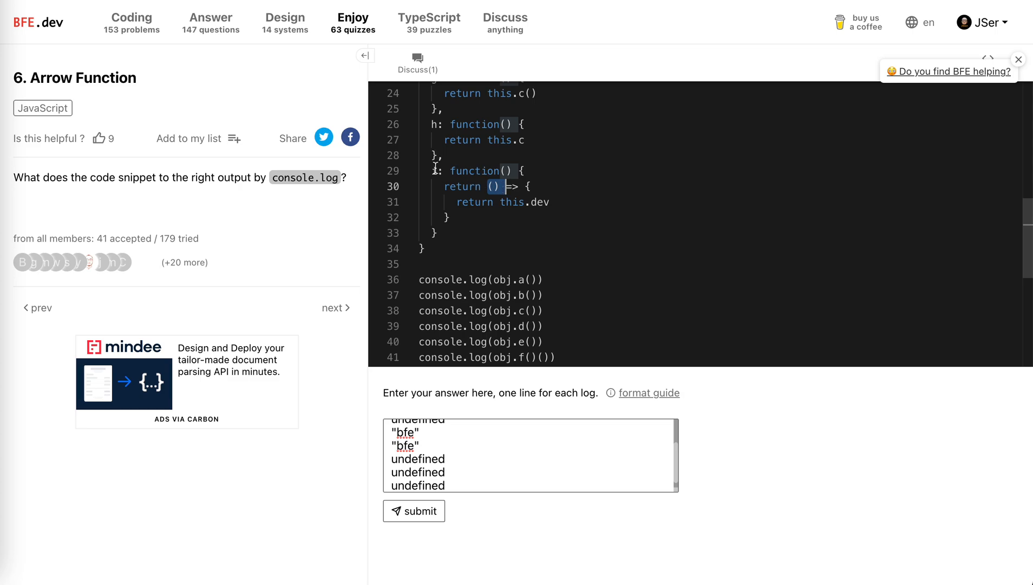
scroll(down, 3)
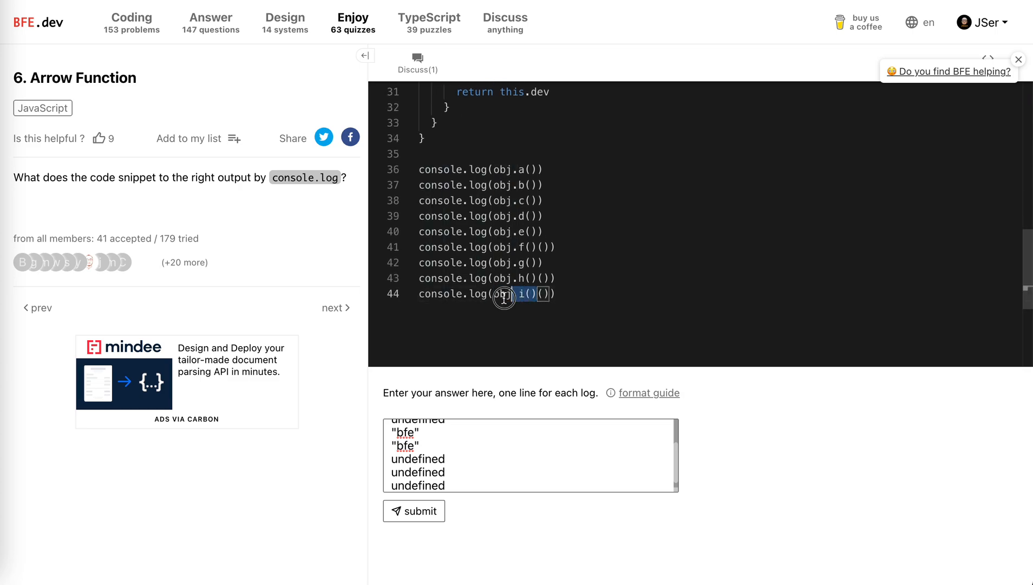
scroll(up, 3)
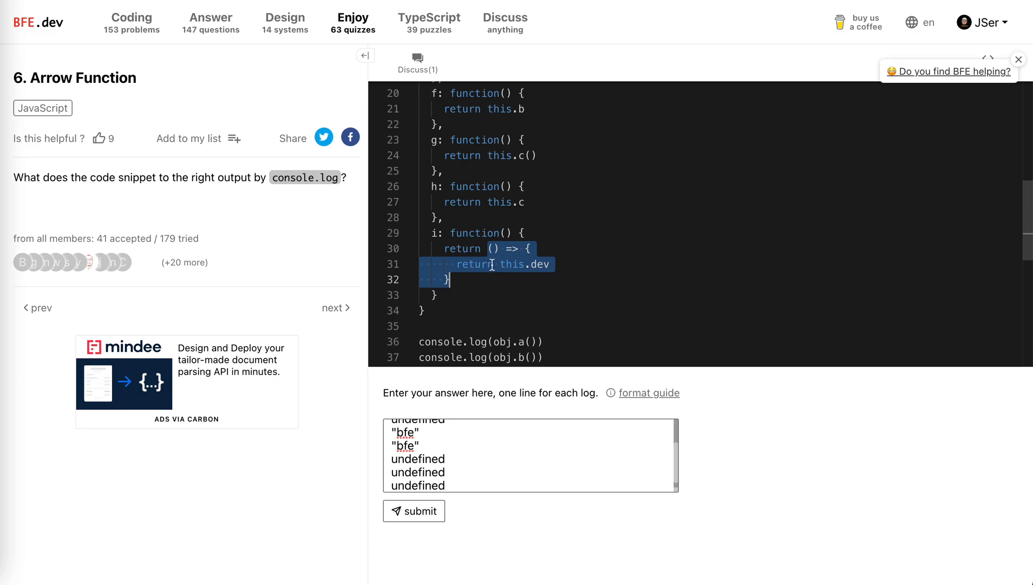
scroll(up, 3)
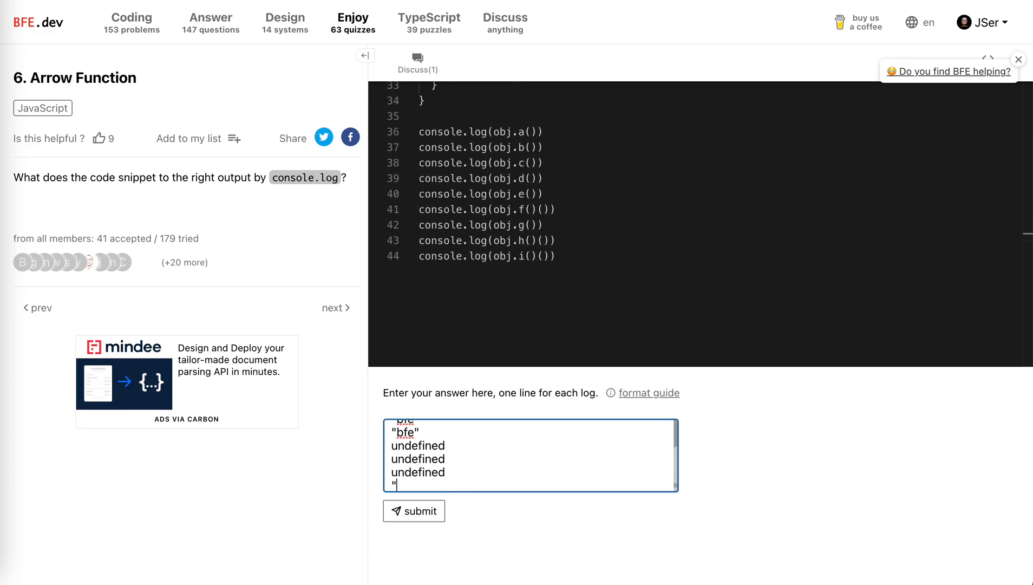
text("bfe")
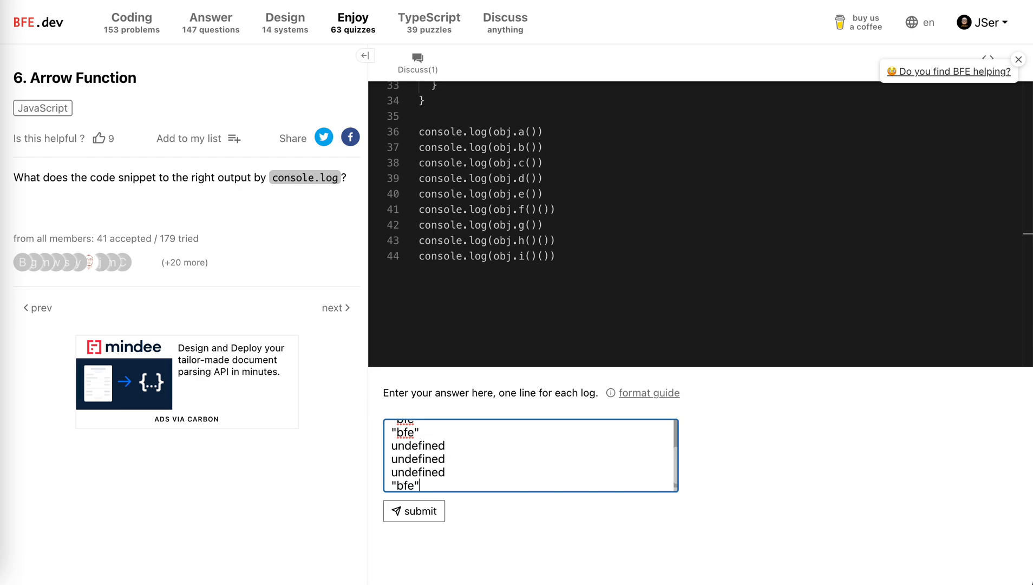
Step: Submit the nine-line answer so all cases pass, then rate the quiz as helpful
click(413, 510)
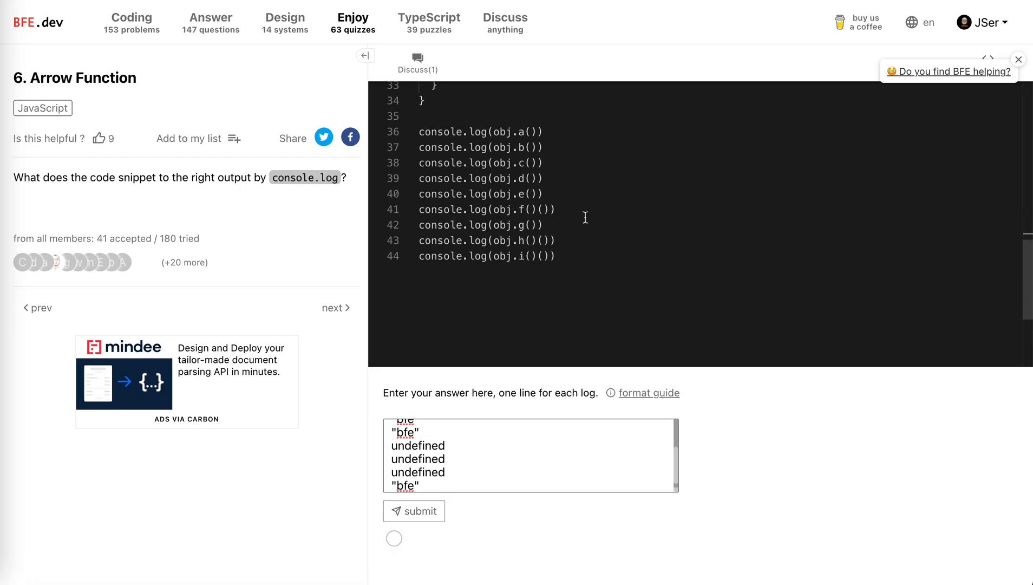
click(414, 511)
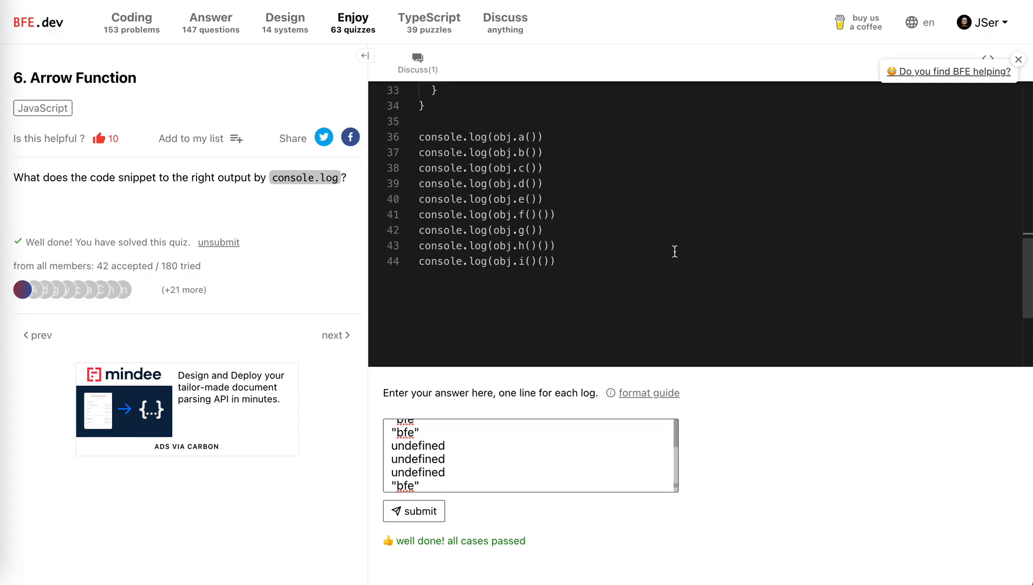
scroll(up, 3)
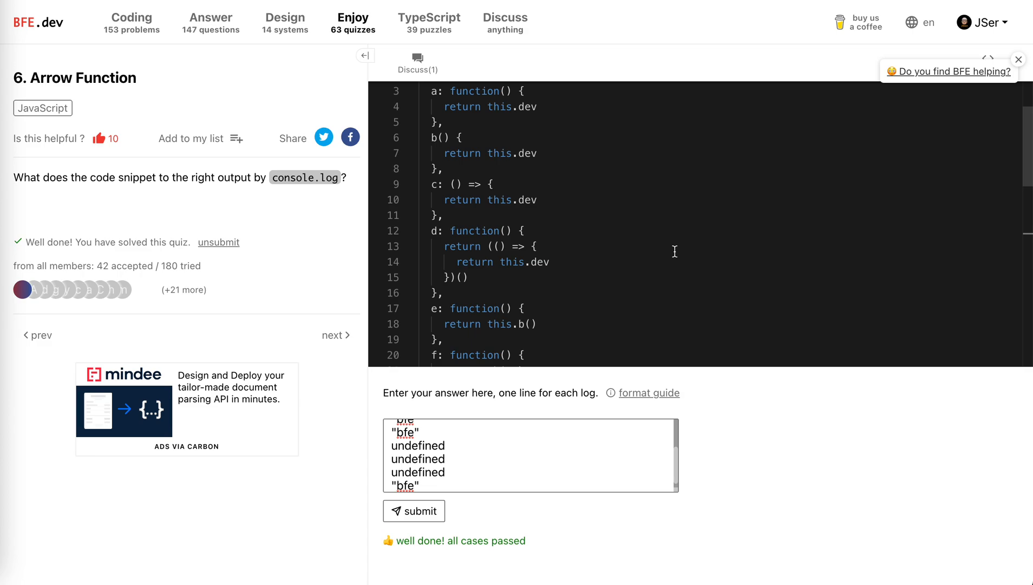
mouse_move(495, 247)
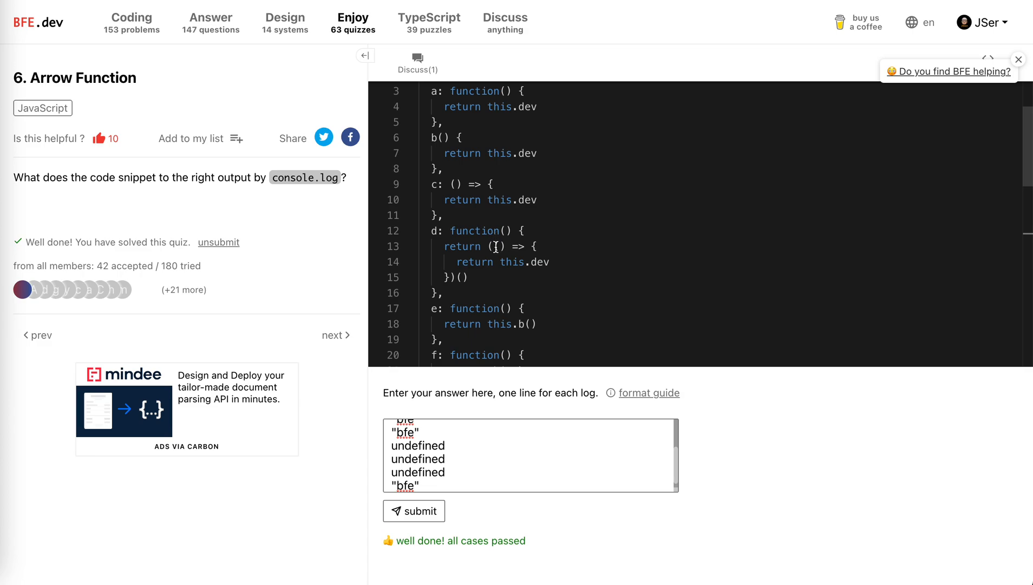
mouse_move(509, 278)
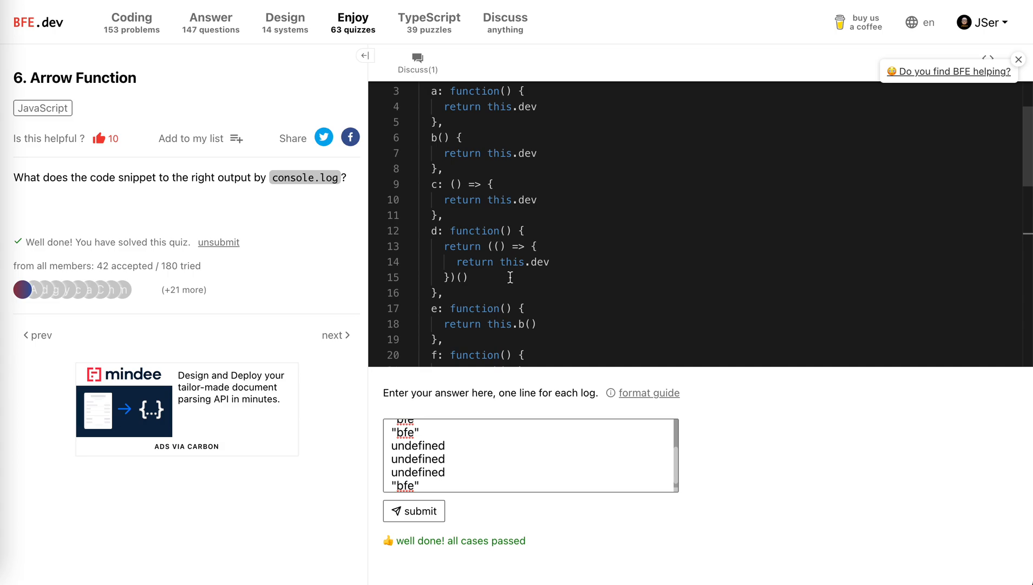
mouse_move(498, 249)
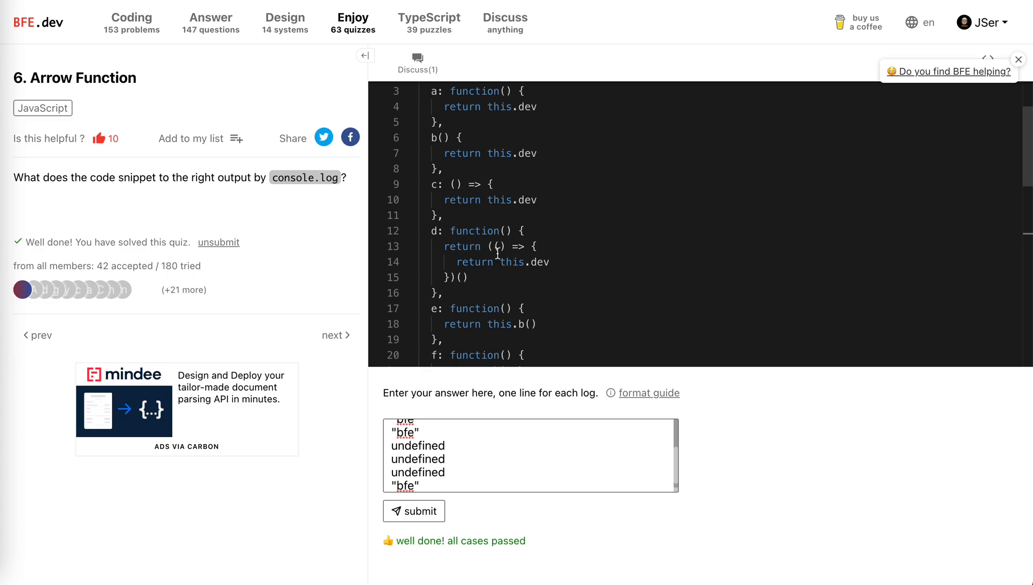
double_click(474, 231)
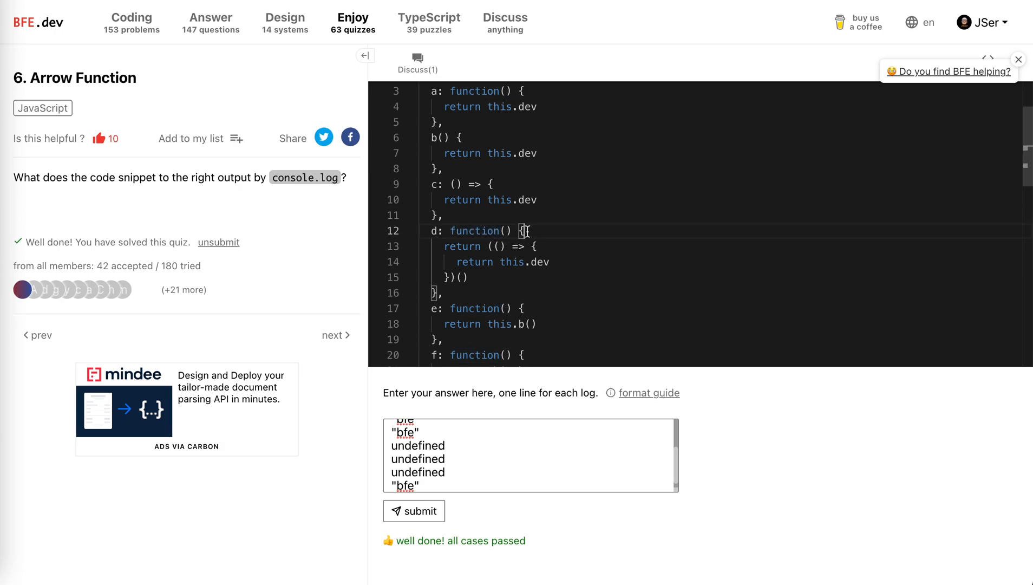
mouse_move(453, 239)
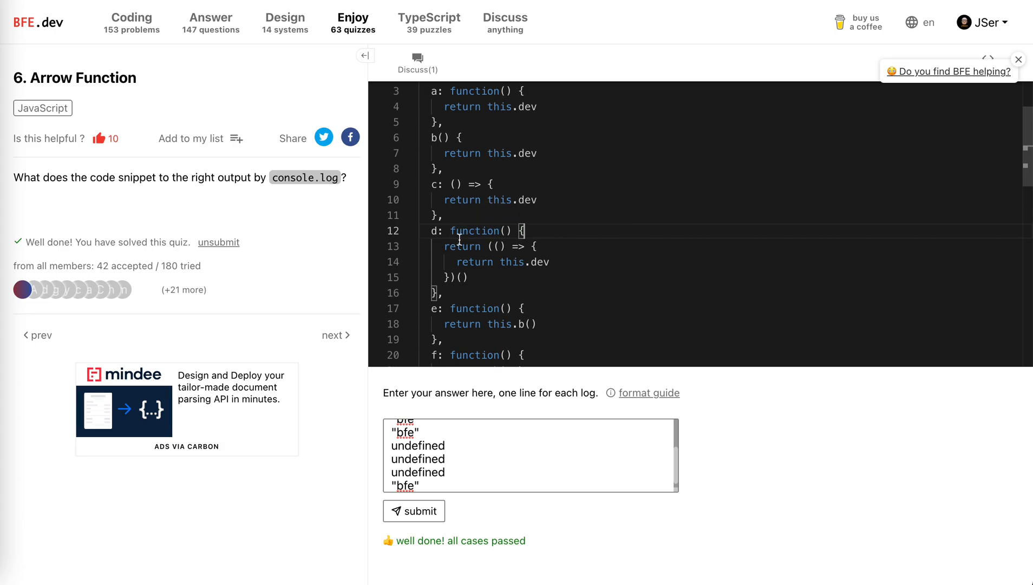
mouse_move(476, 231)
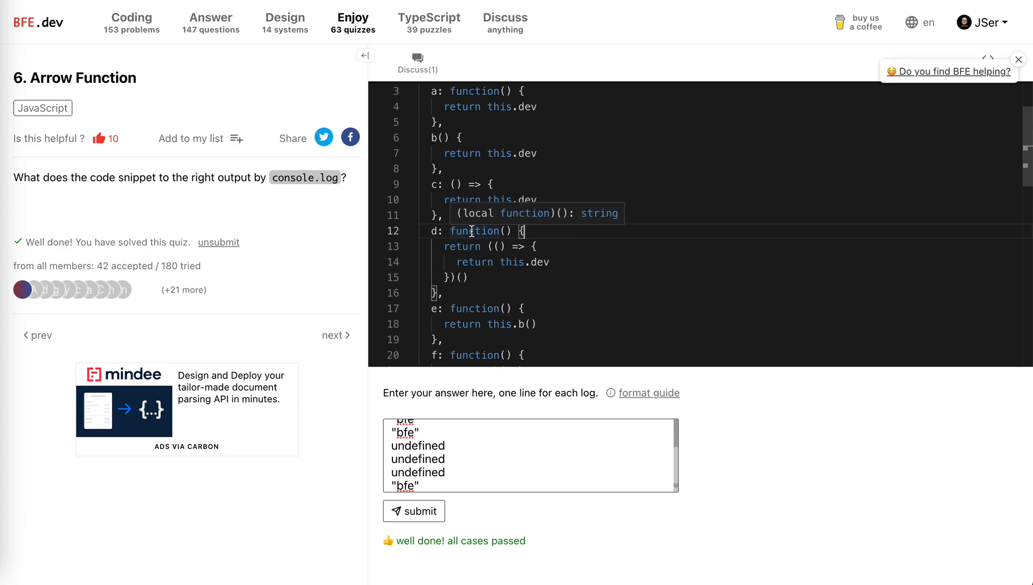
double_click(481, 230)
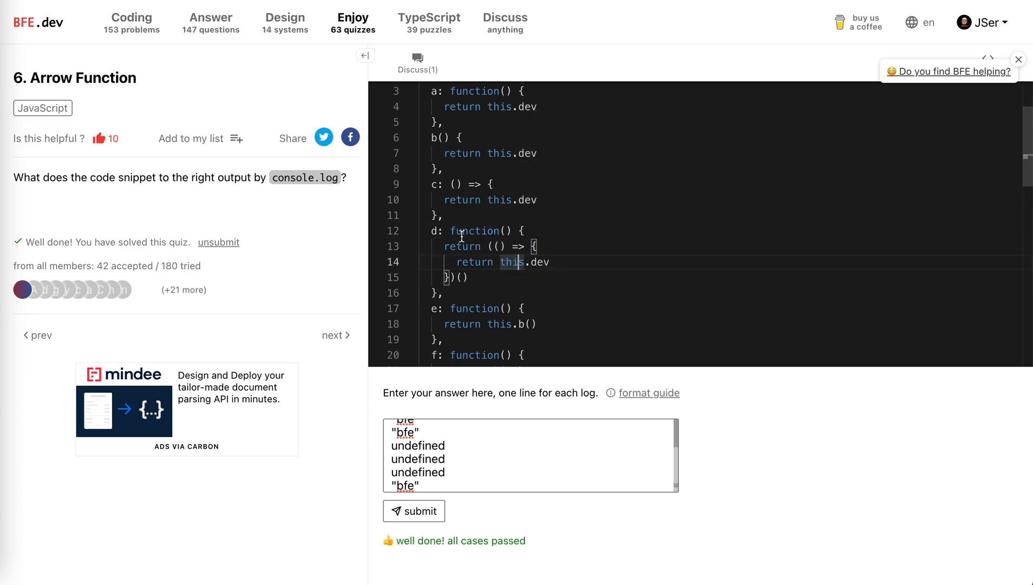
double_click(473, 231)
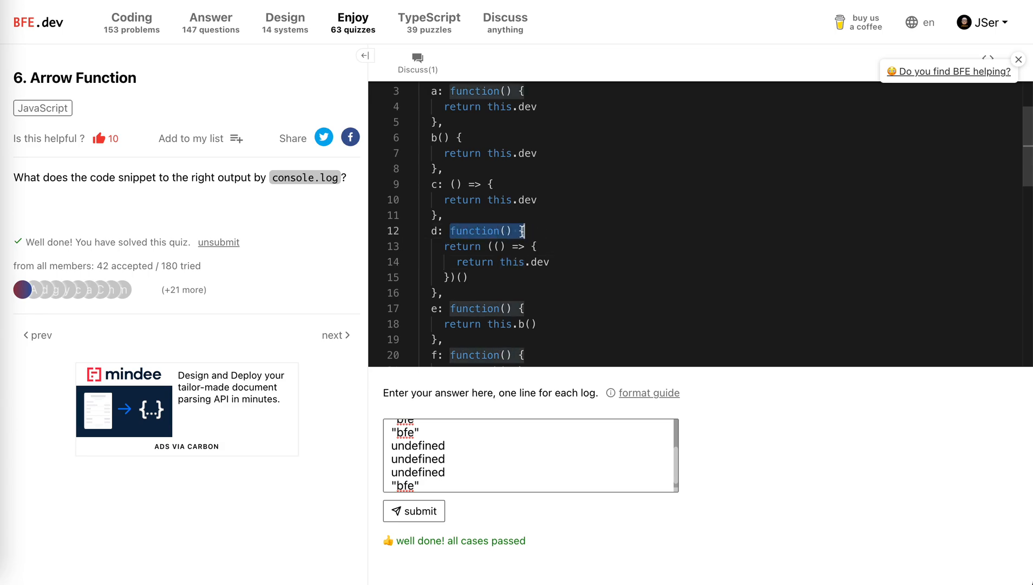
scroll(up, 3)
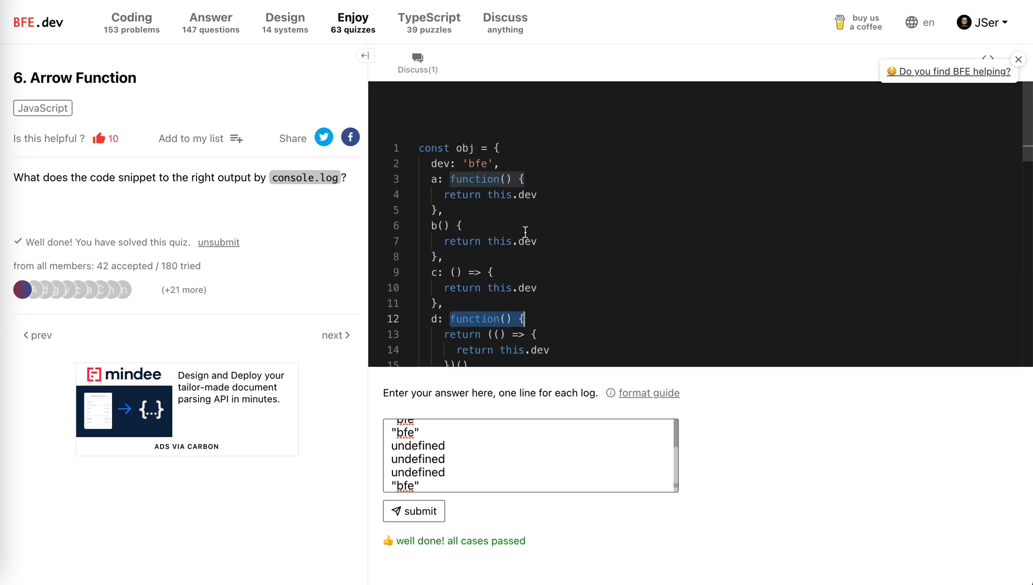
scroll(down, 3)
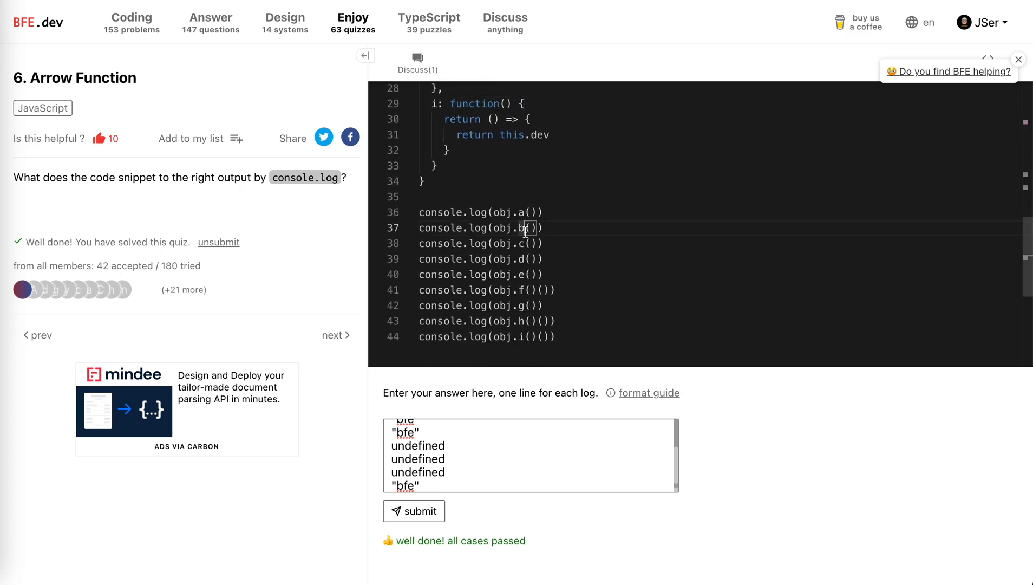